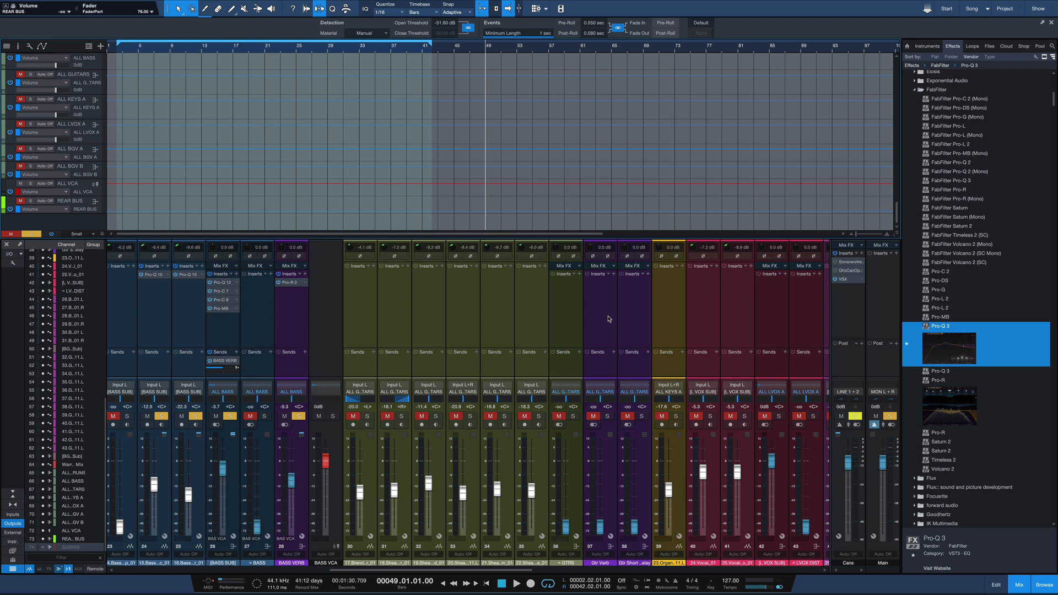
mouse_move(373, 348)
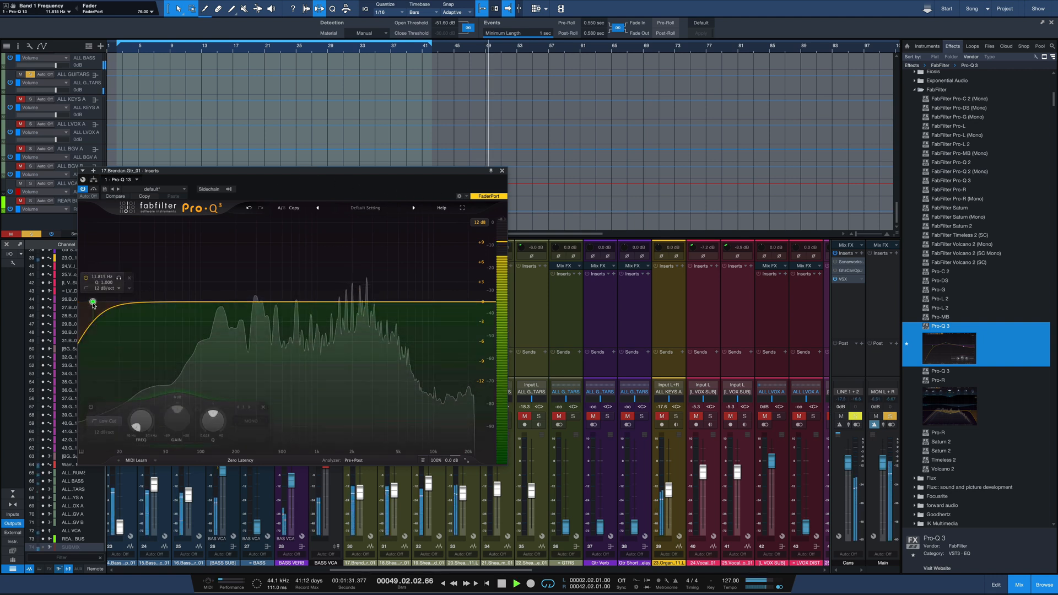
Step: Try bell boosts near 2 kHz and 800 Hz, settling on a small bump near 500 Hz
left_click_drag(93, 301, 204, 305)
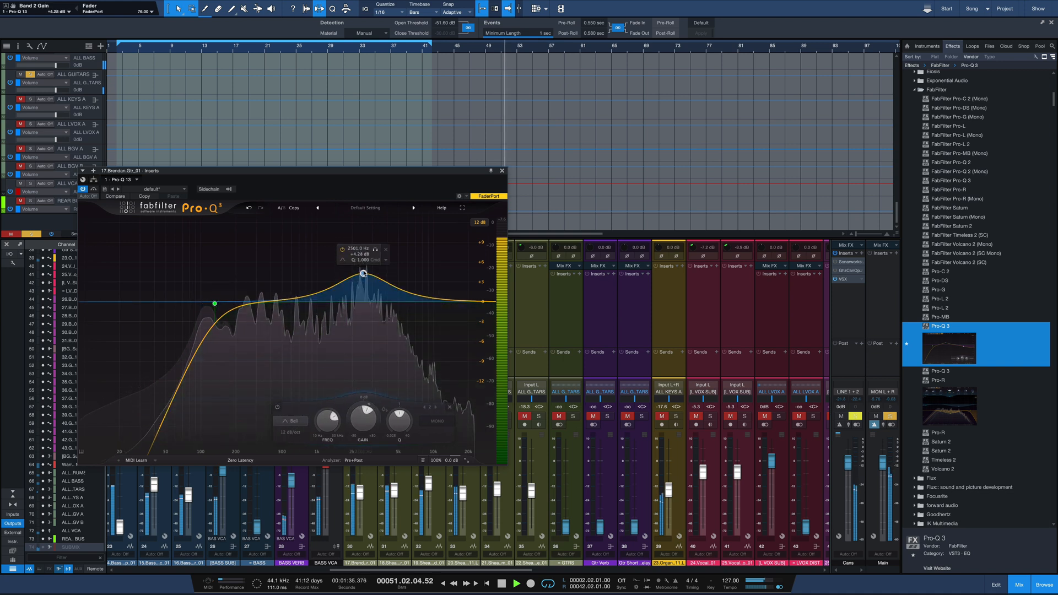
left_click_drag(362, 273, 369, 303)
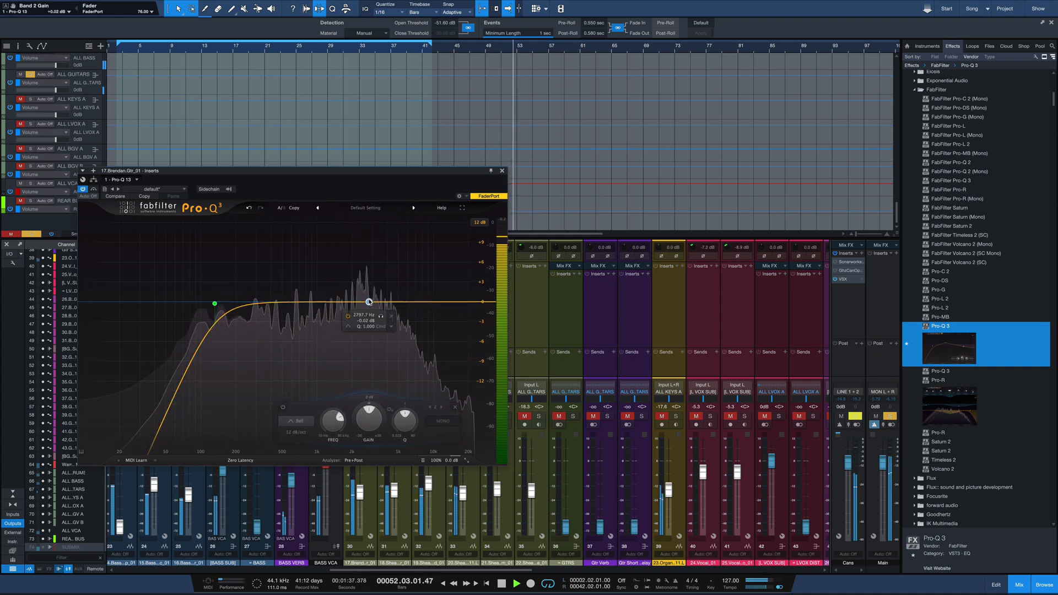
left_click_drag(368, 302, 368, 304)
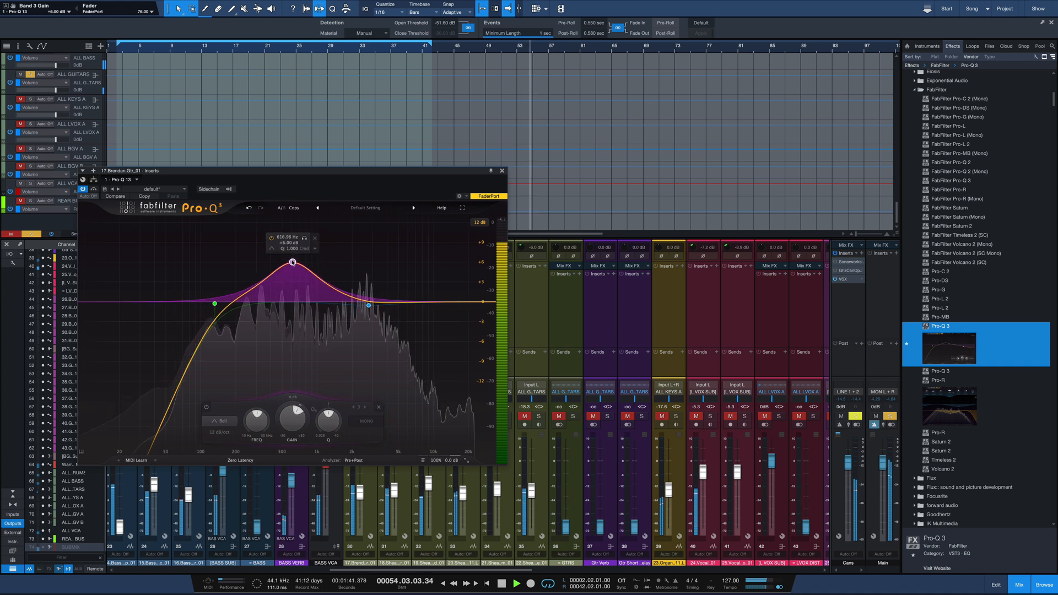
left_click_drag(292, 262, 331, 266)
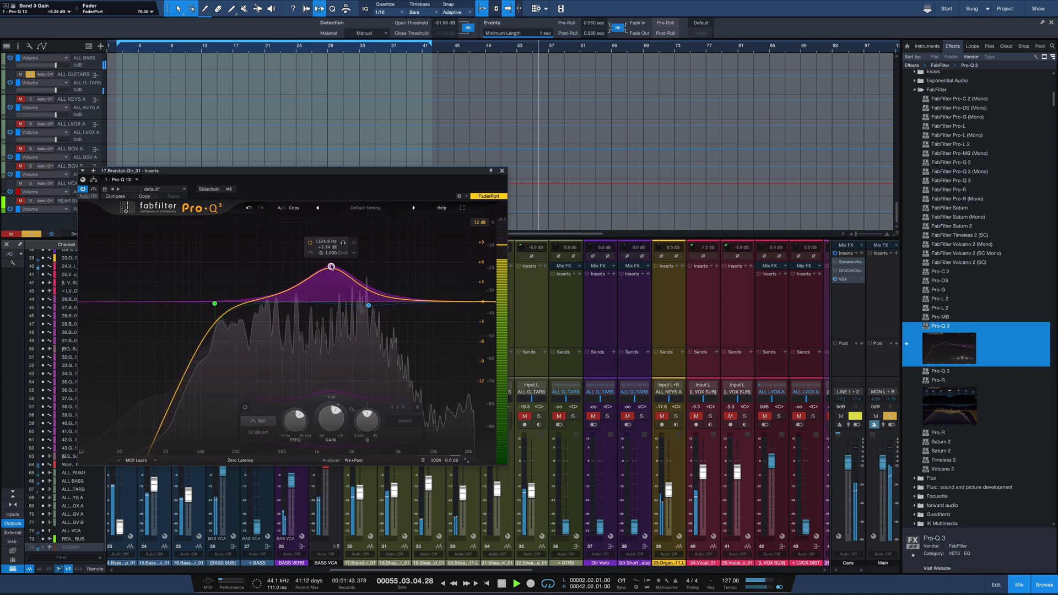
left_click_drag(331, 267, 285, 282)
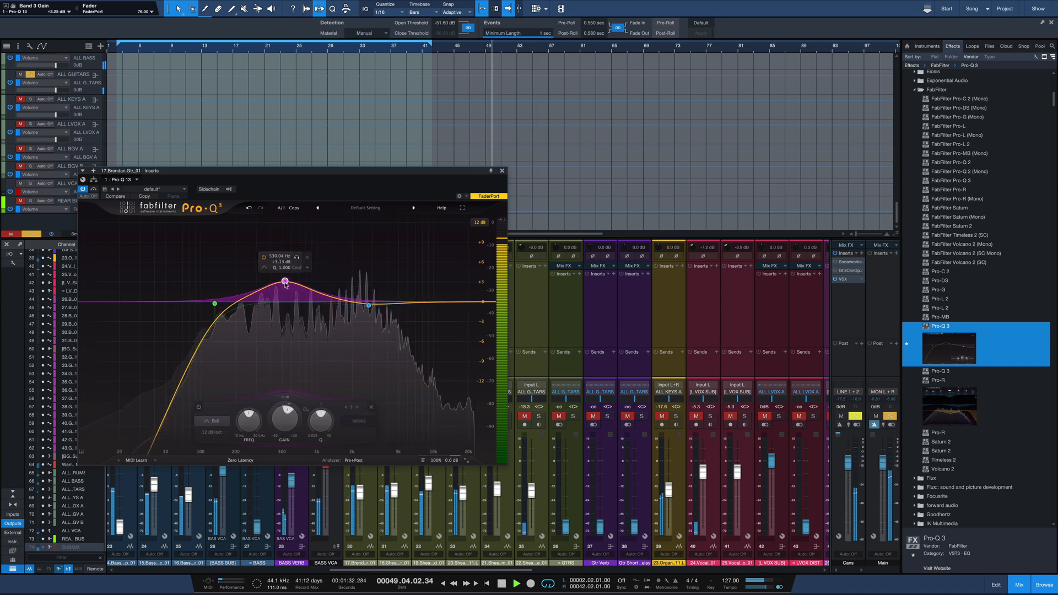
Step: Add a high cut near 10 kHz, flatten the 2.7 kHz band and dip the upper mids slightly
left_click_drag(285, 282, 322, 312)
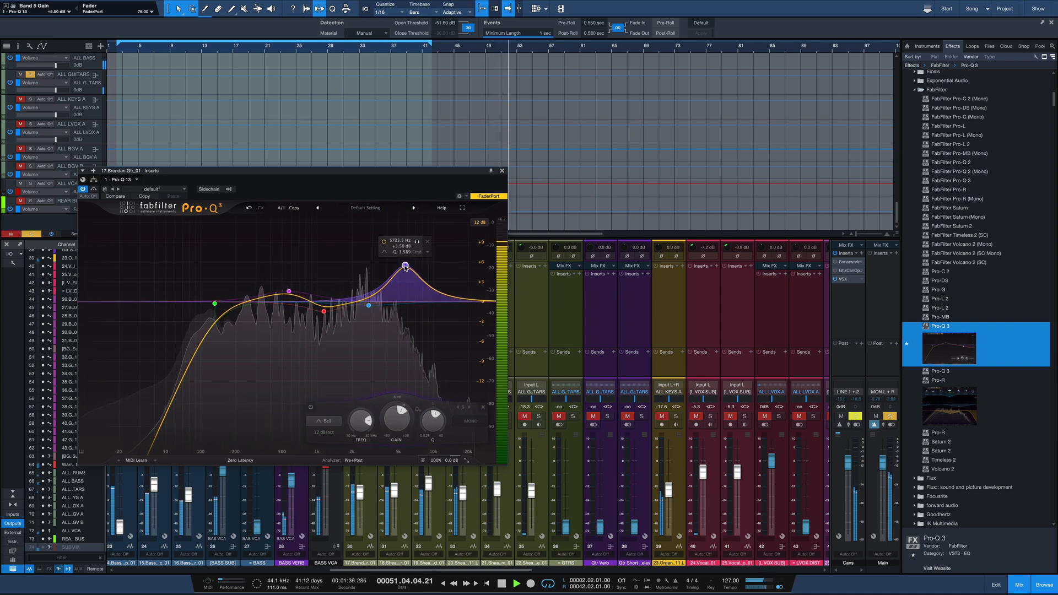
left_click_drag(403, 265, 408, 254)
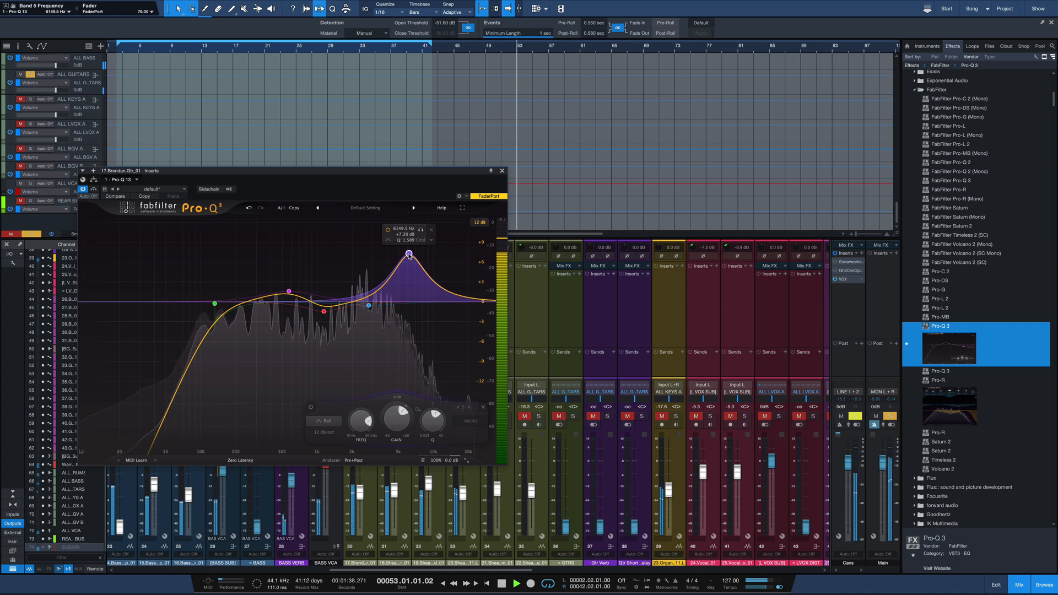
left_click_drag(409, 254, 407, 297)
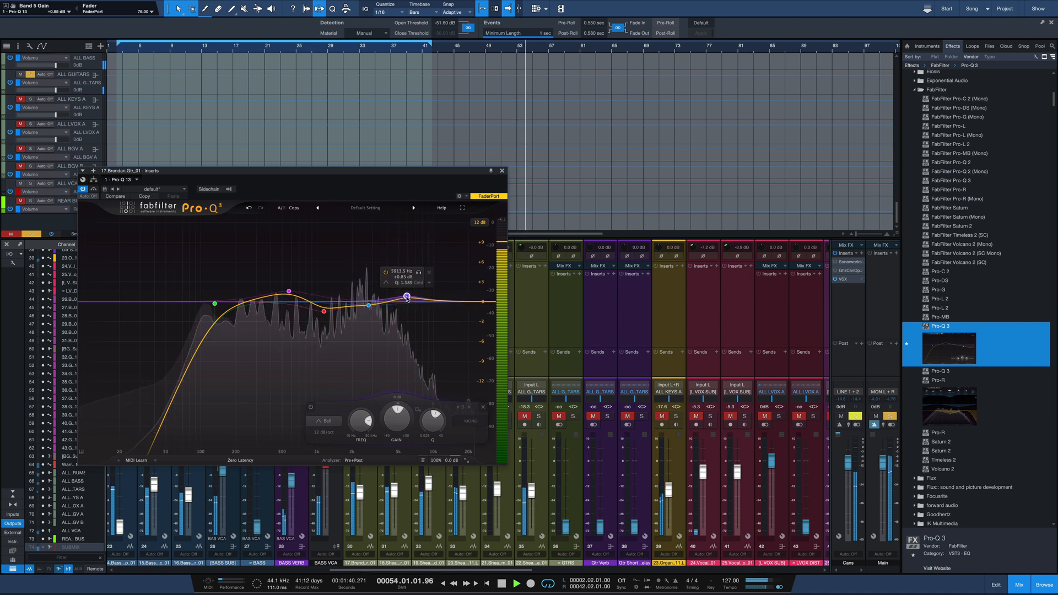
left_click_drag(406, 298, 436, 306)
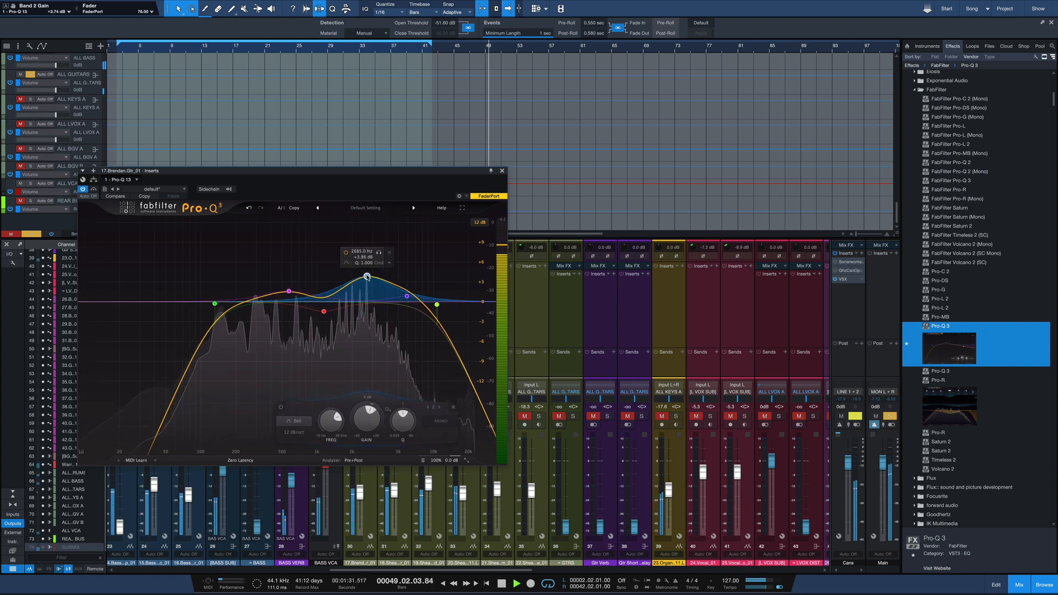
left_click_drag(366, 277, 366, 302)
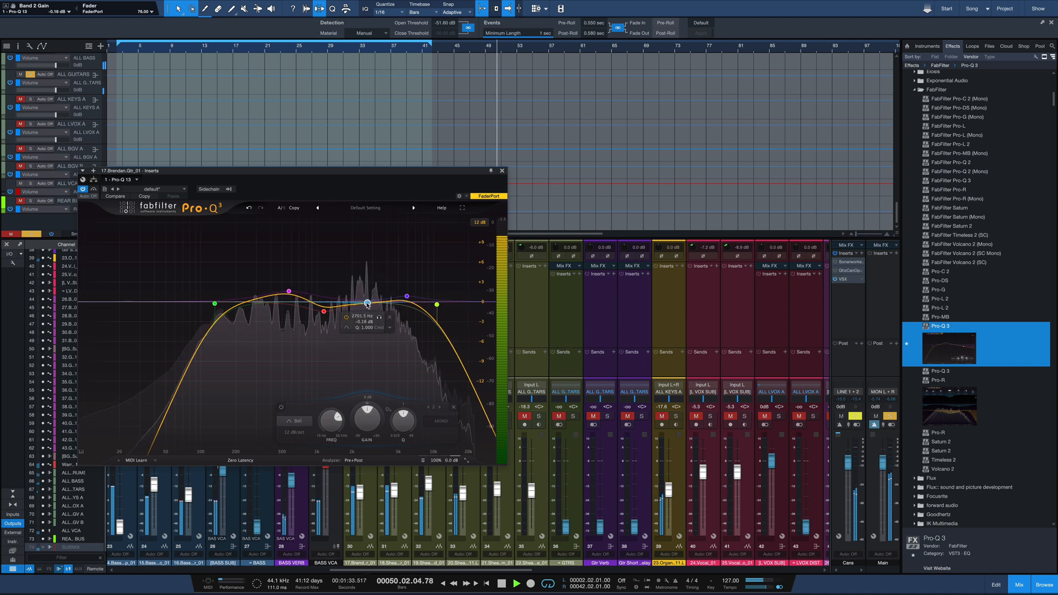
left_click_drag(366, 303, 367, 307)
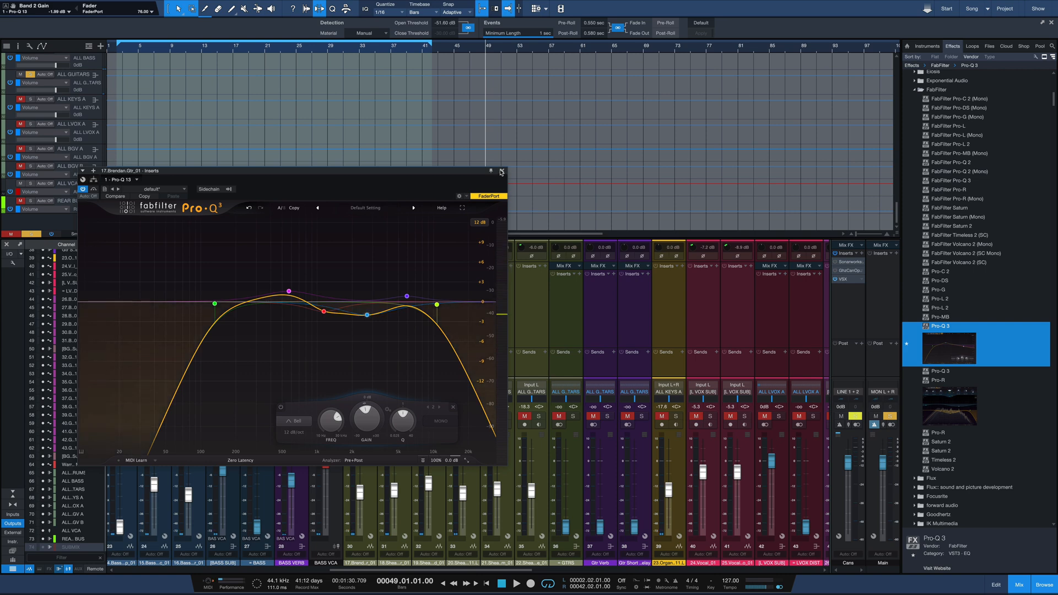
Step: Close the first guitar's EQ, open the second guitar's Pro-Q 3 and access the grouped band options
left_click(501, 172)
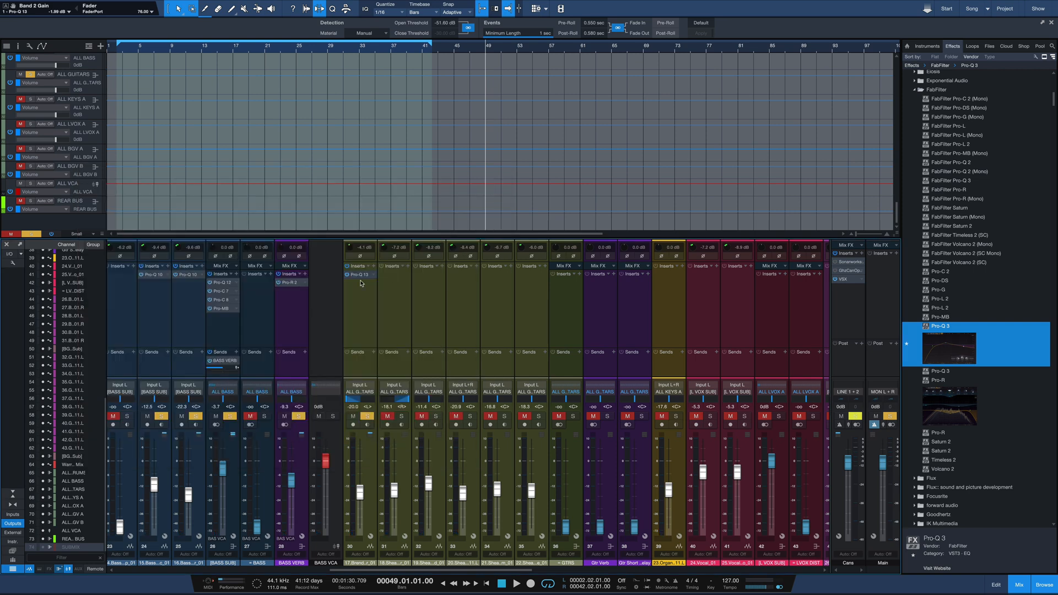
left_click(360, 274)
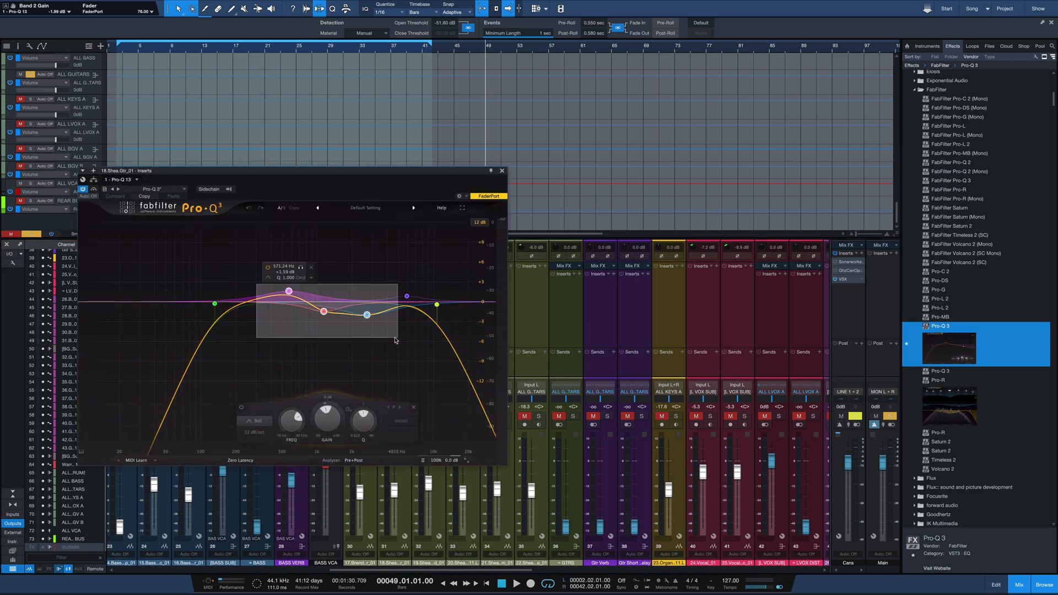
right_click(366, 315)
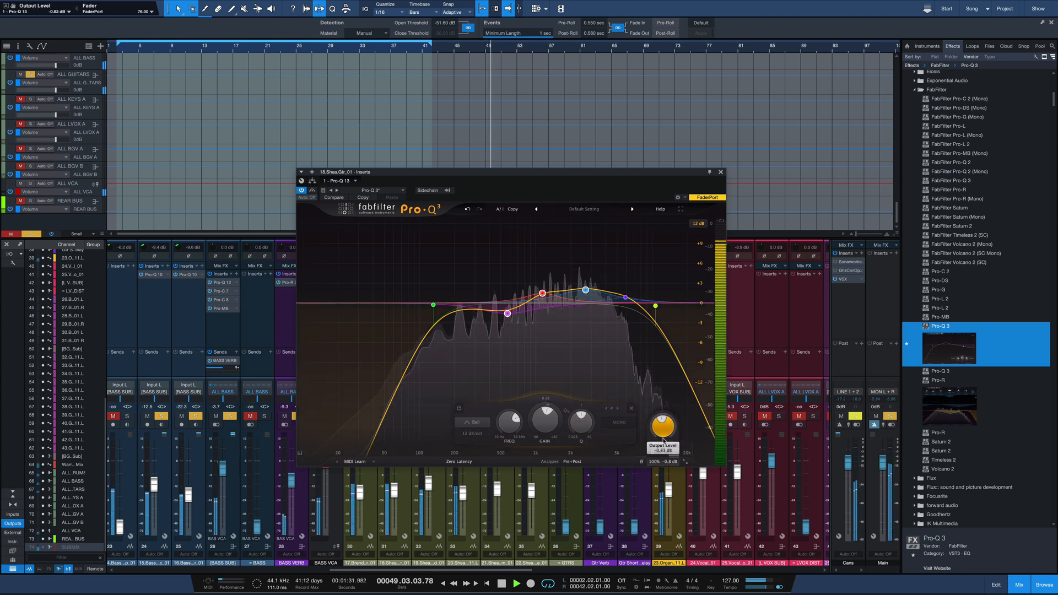
Step: Lower the second guitar's Pro-Q 3 output slightly below 0 dB
left_click_drag(663, 425, 661, 432)
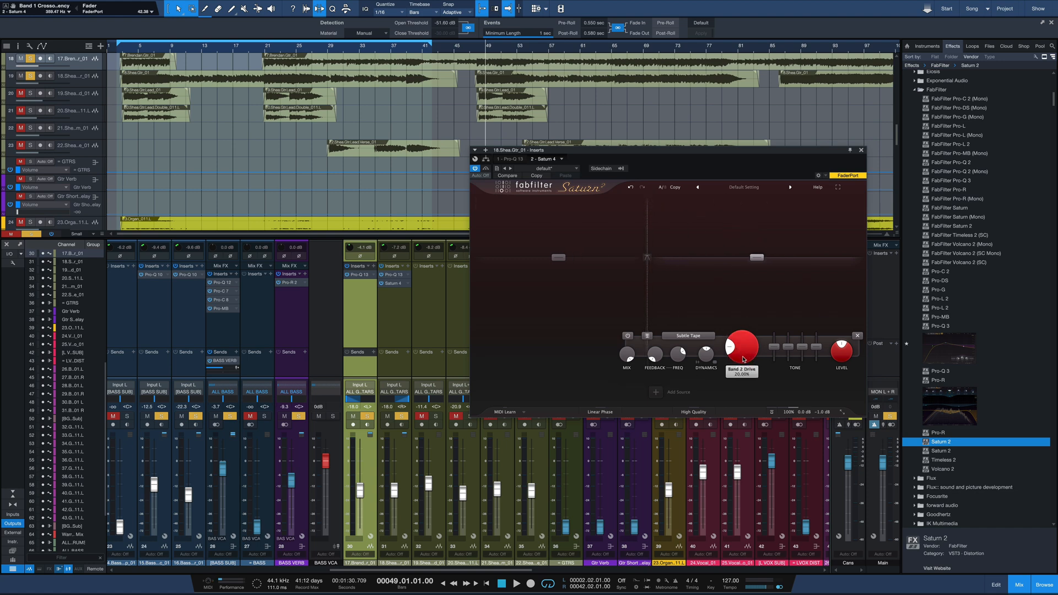
Step: Raise Saturn 2's Band 2 Drive on the second guitar to about 22%
left_click_drag(740, 341, 743, 338)
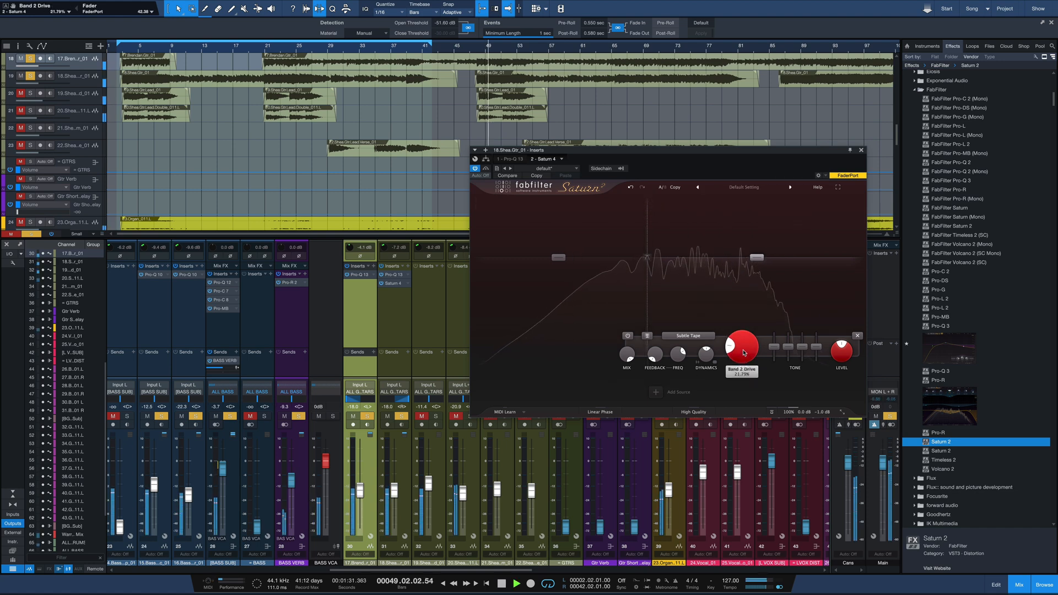
left_click_drag(741, 346, 742, 321)
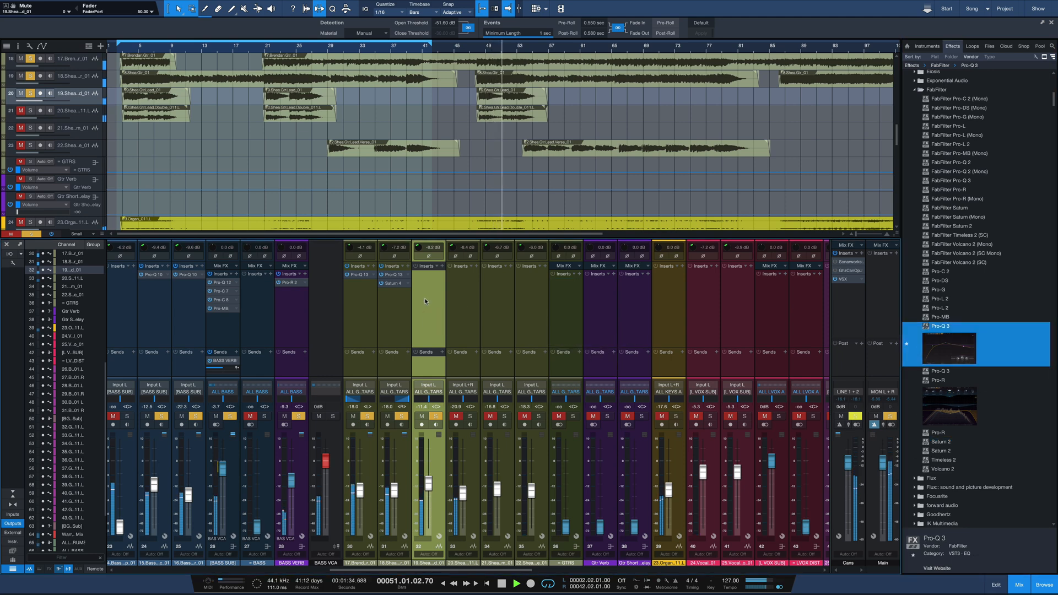
Step: Give the lead guitar's Pro-Q 3 a low cut near 65 Hz and a +1.8 dB bell at 1.9 kHz
left_click(426, 274)
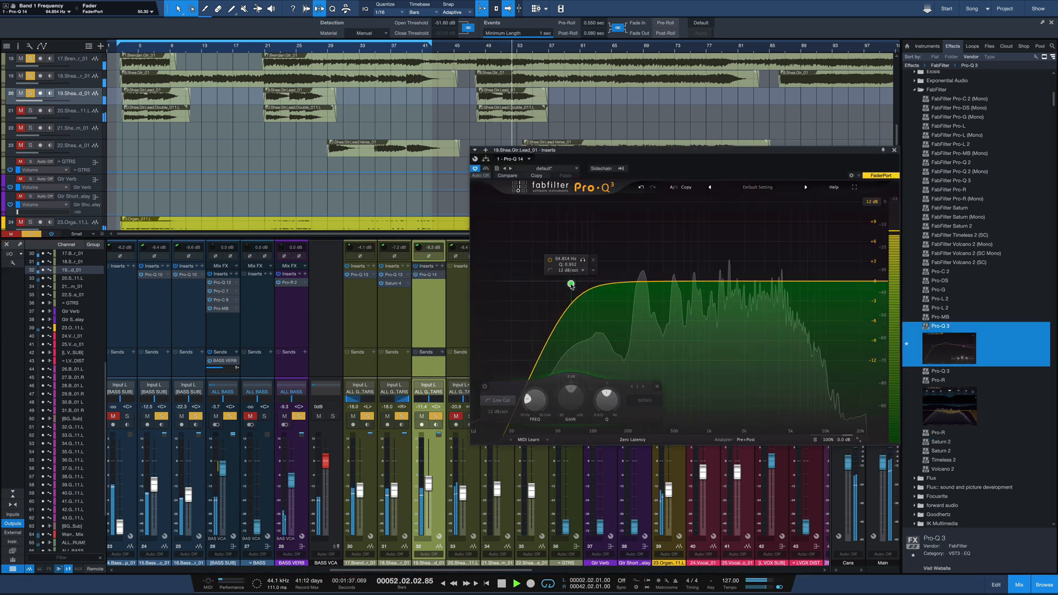
left_click(665, 281)
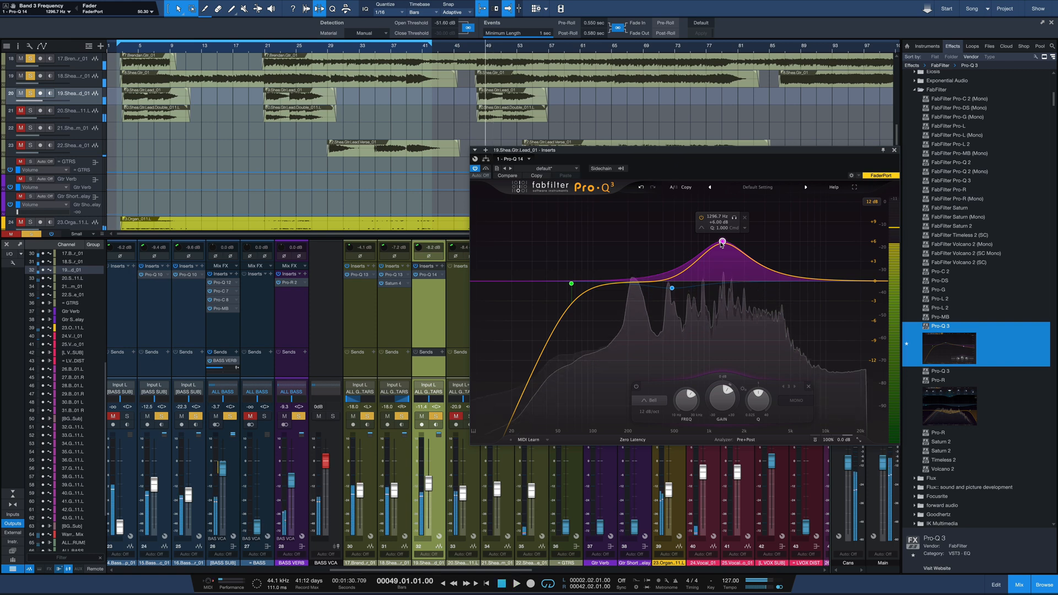
left_click_drag(722, 241, 731, 215)
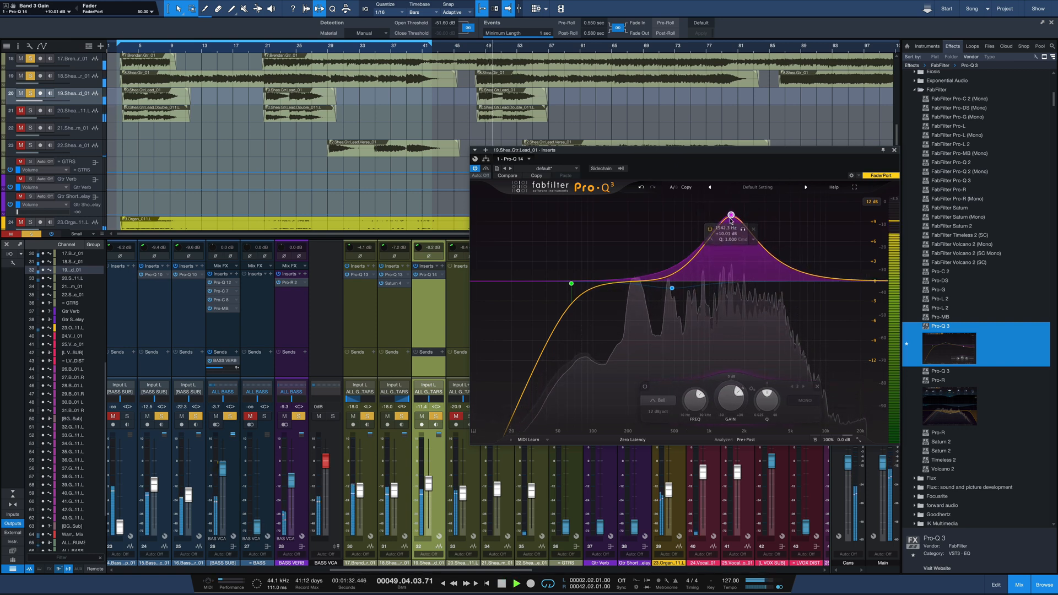
left_click_drag(731, 214, 817, 228)
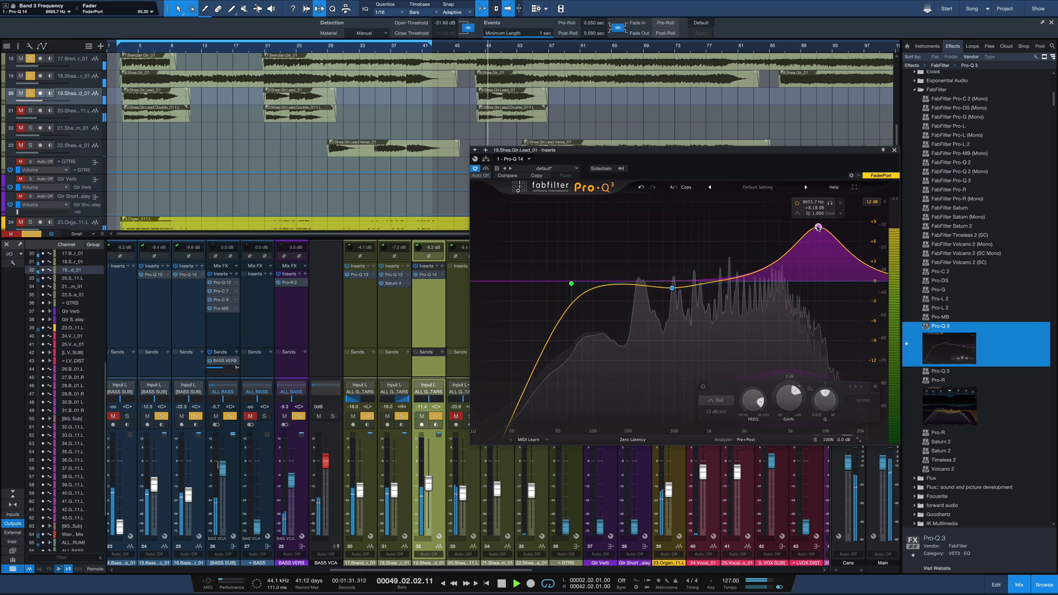
left_click_drag(817, 226, 736, 267)
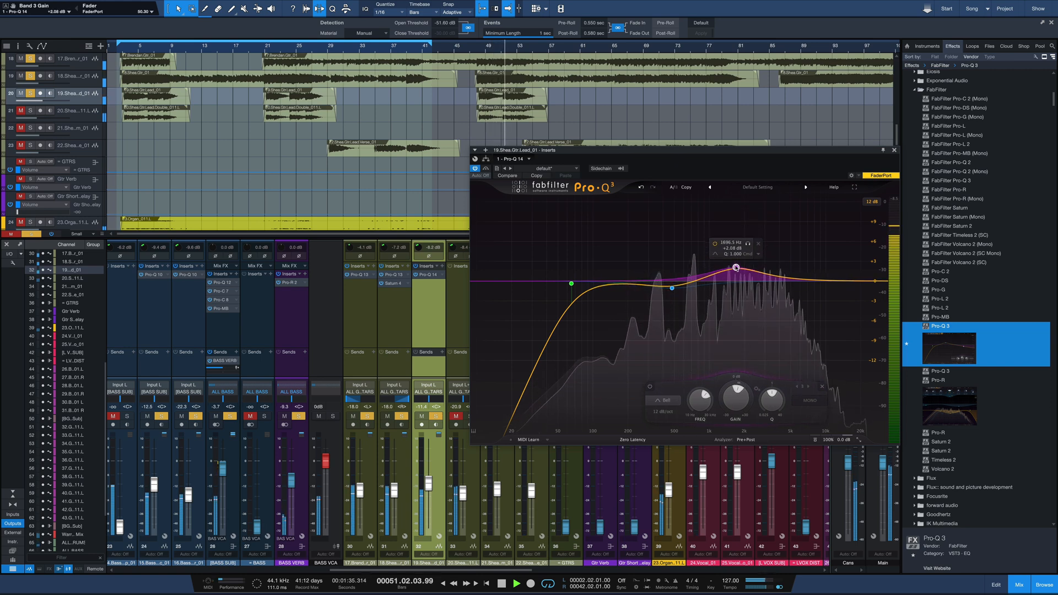
left_click_drag(736, 268, 734, 271)
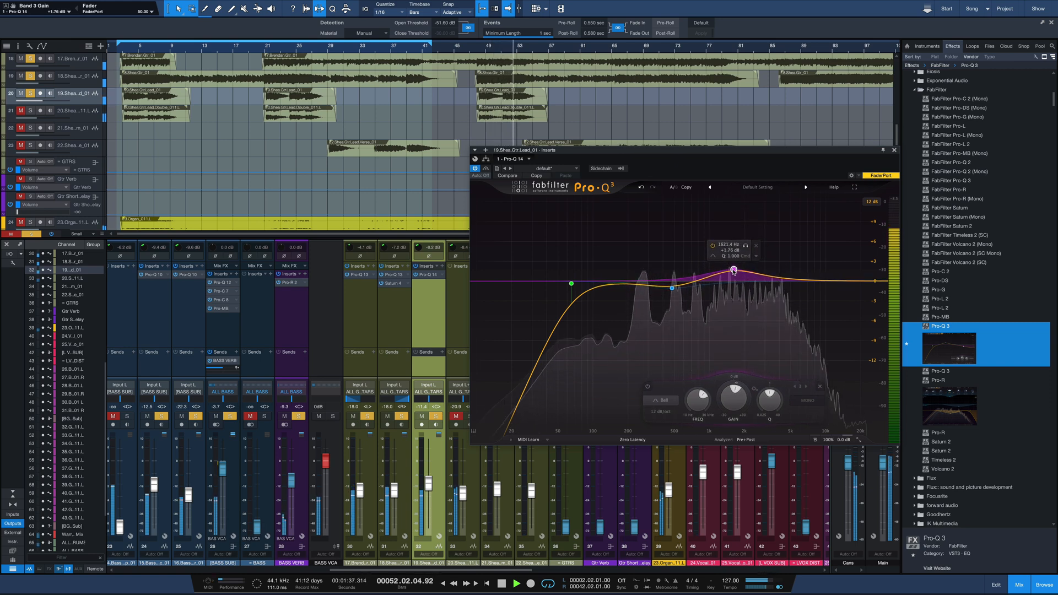
left_click_drag(734, 271, 734, 268)
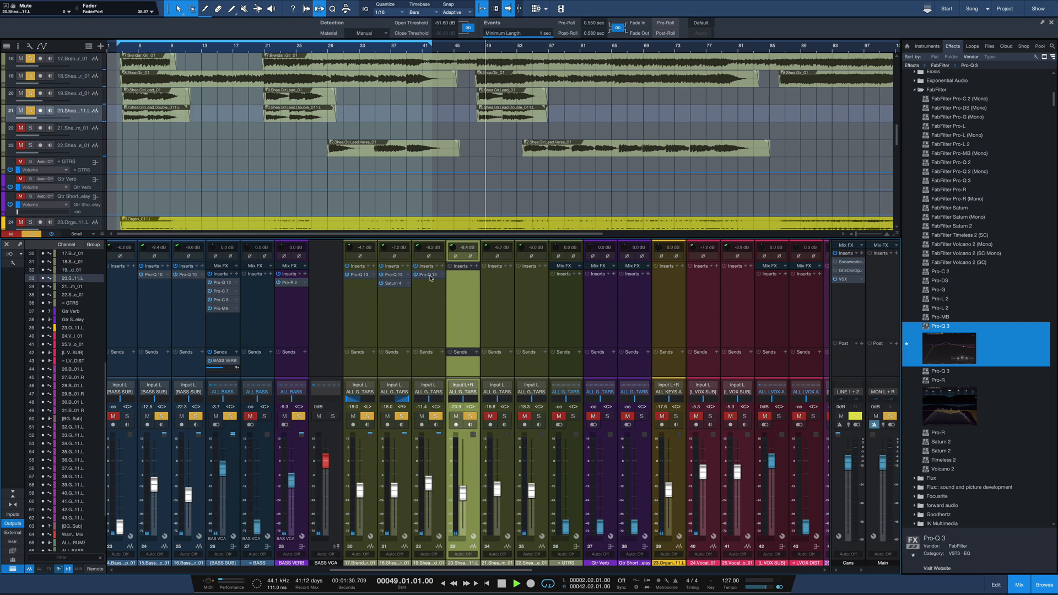
Step: Select the lead harmony guitar channel to work on its Pro-Q 3
left_click(430, 274)
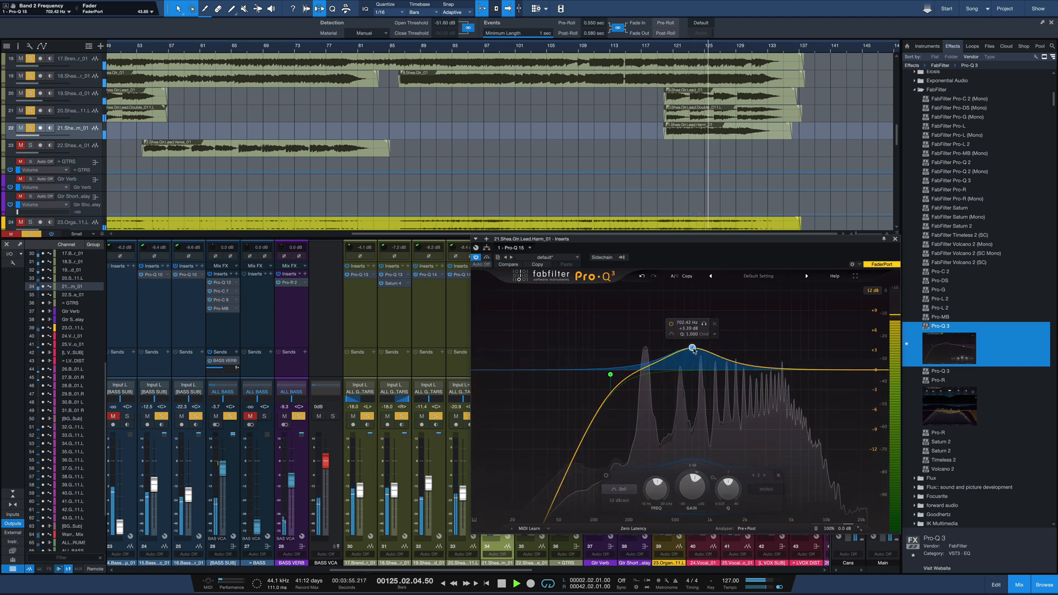
Step: Fine-tune the broad Pro-Q 3 bell near 700 Hz to about +3 dB
left_click_drag(692, 349, 694, 350)
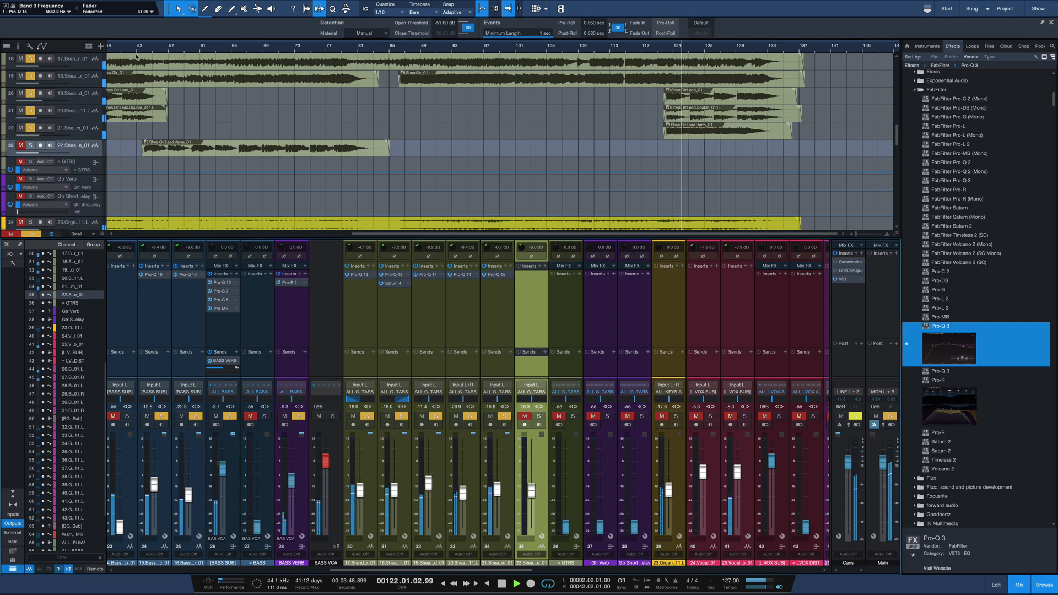
Step: Set a 12 dB/oct low cut at 107 Hz and a wide +4 dB bell near 4.5 kHz
left_click(525, 416)
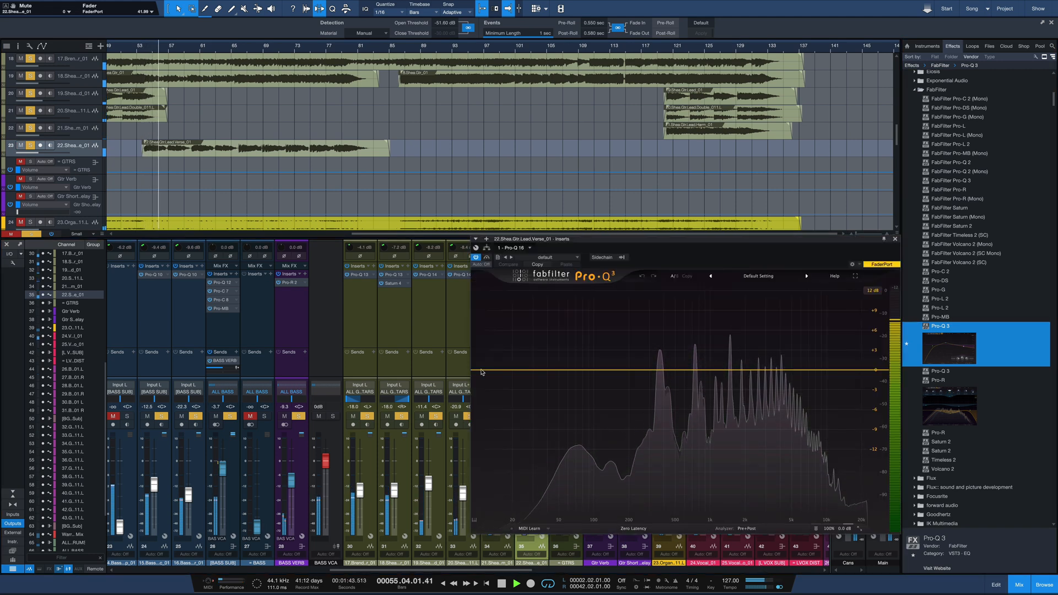
left_click(596, 364)
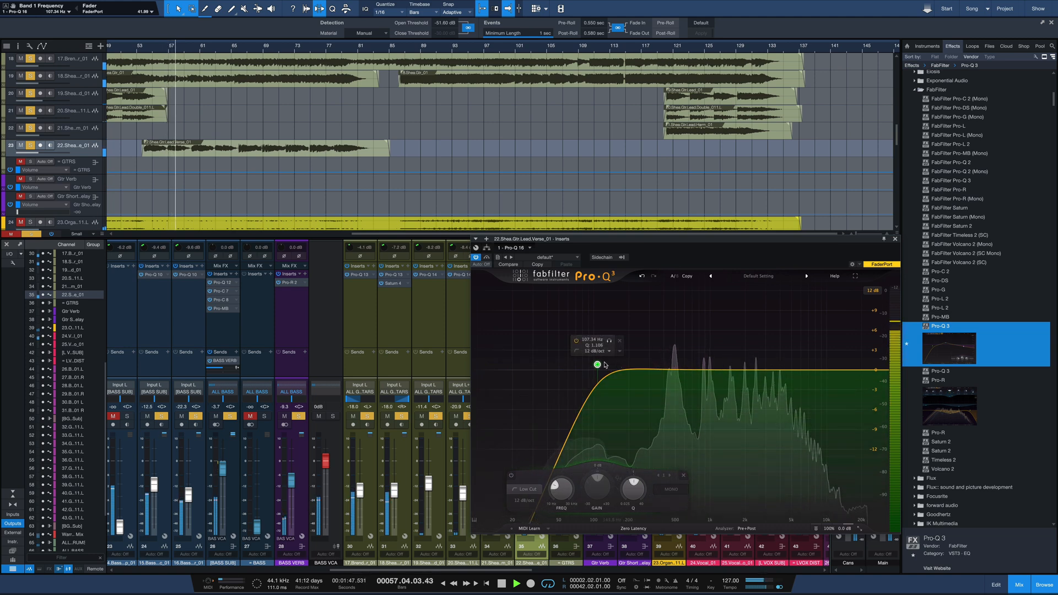
left_click_drag(596, 365, 619, 366)
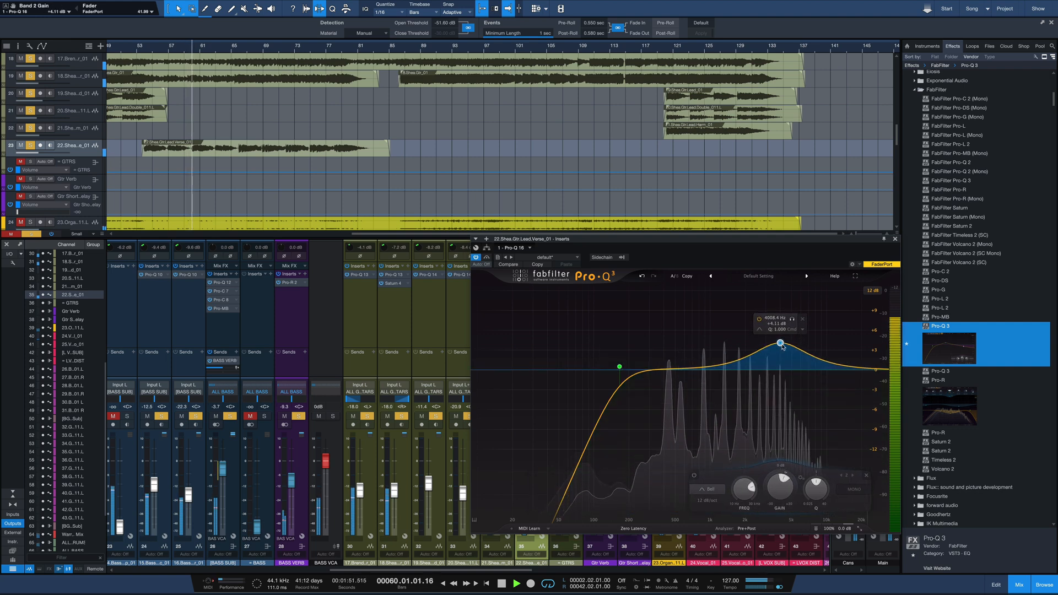
left_click_drag(781, 343, 780, 351)
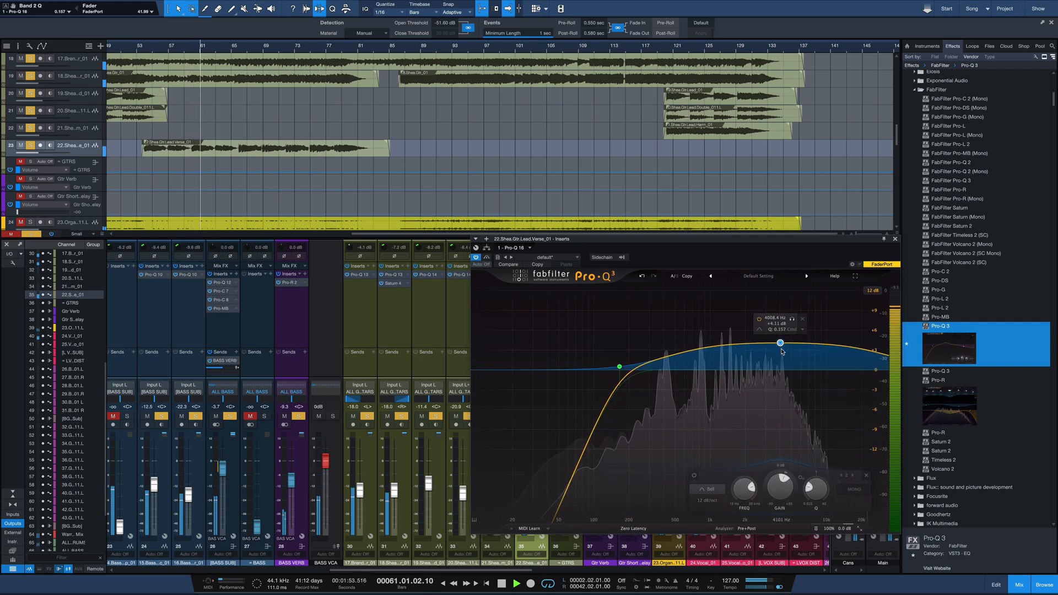
left_click_drag(780, 342, 781, 355)
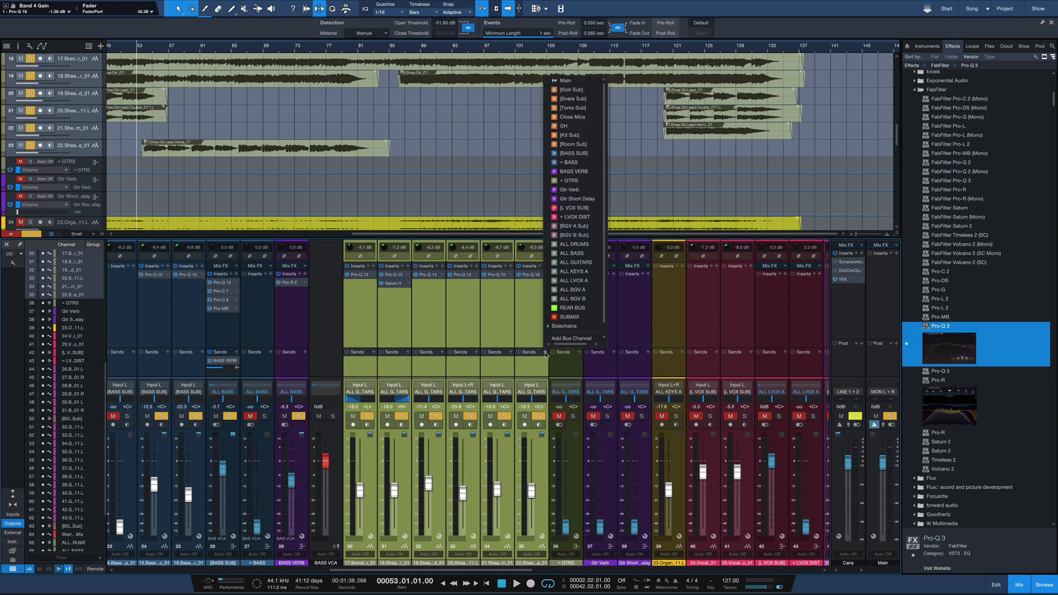
mouse_move(572, 189)
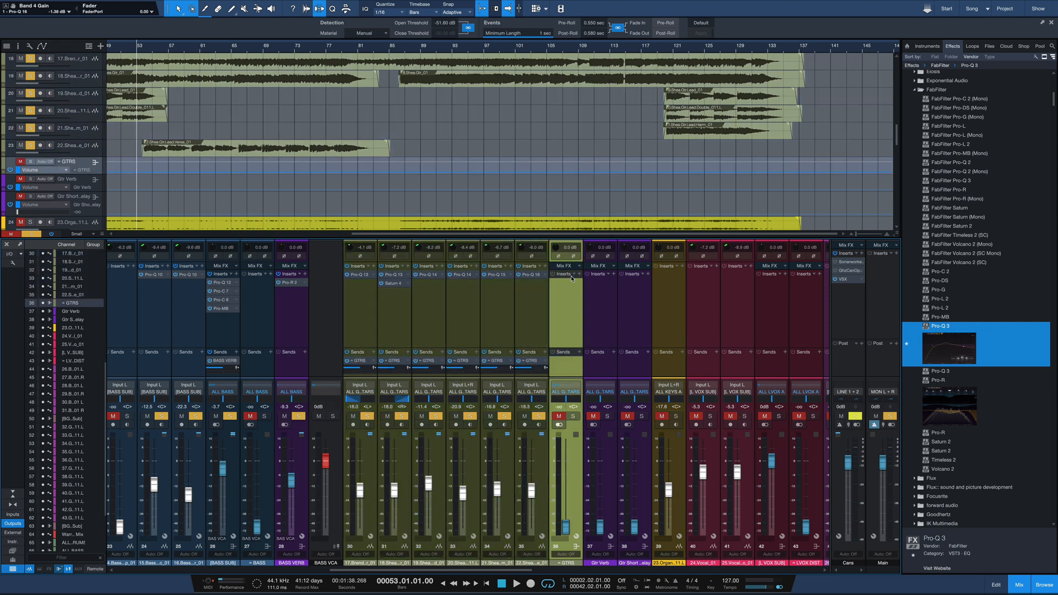
Step: Load Pro-C 2 into the GTRS bus insert slot
left_click(582, 274)
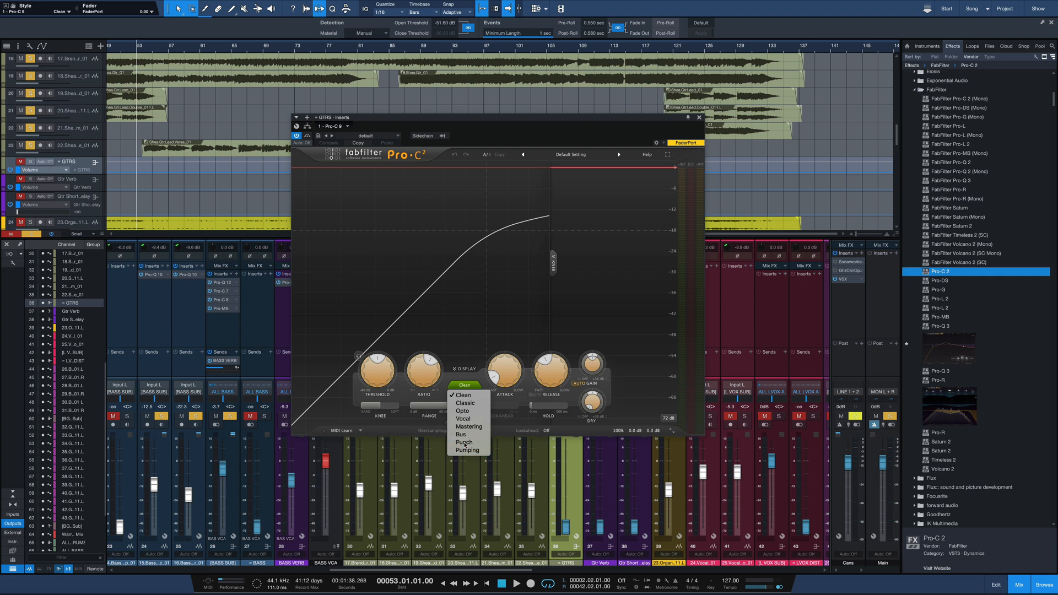
Step: Set the GTRS bus Pro-C 2 to Punch style, adjust the knee and lower the threshold to about -42 dB
left_click(463, 442)
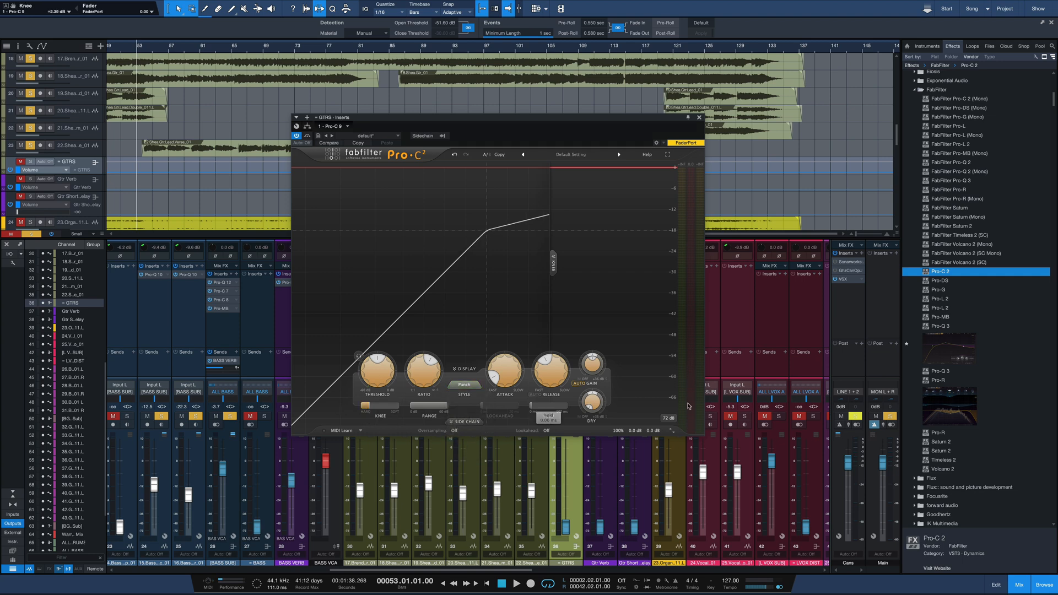
left_click_drag(423, 371, 422, 360)
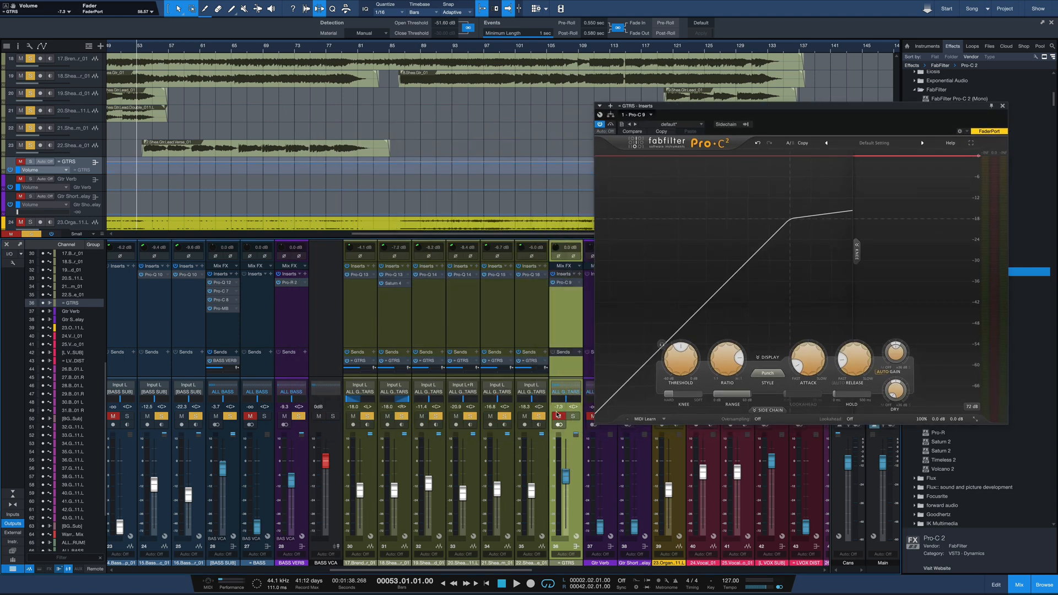
left_click_drag(679, 355, 679, 367)
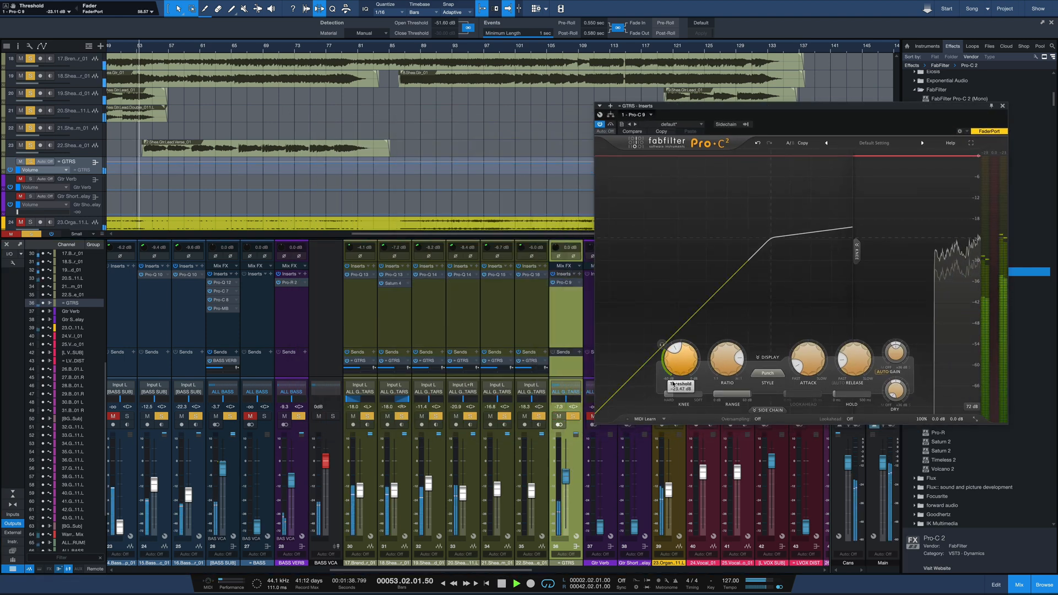
left_click_drag(679, 358, 679, 378)
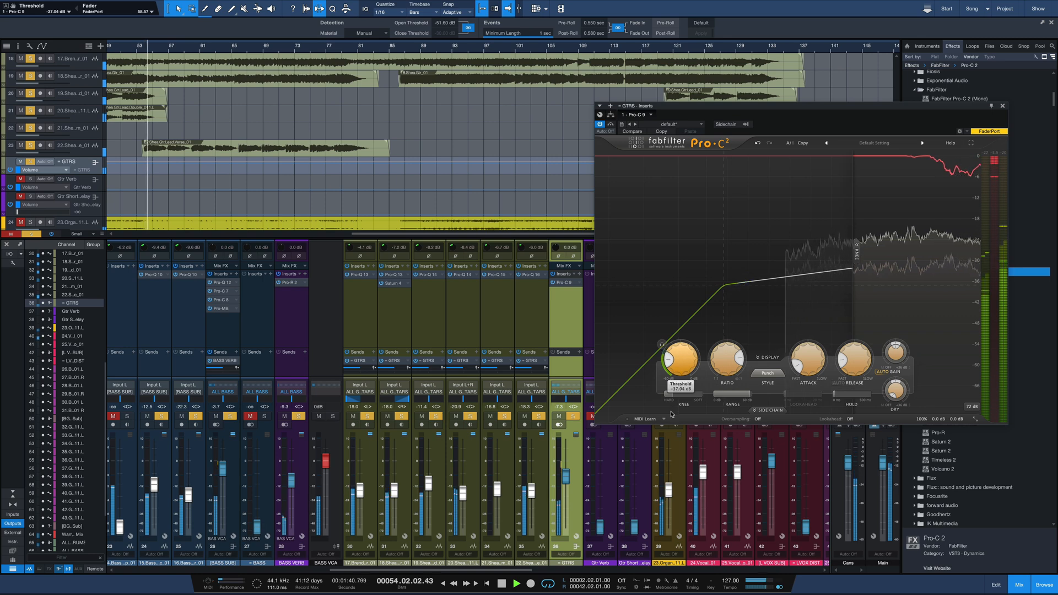
left_click_drag(680, 357, 682, 354)
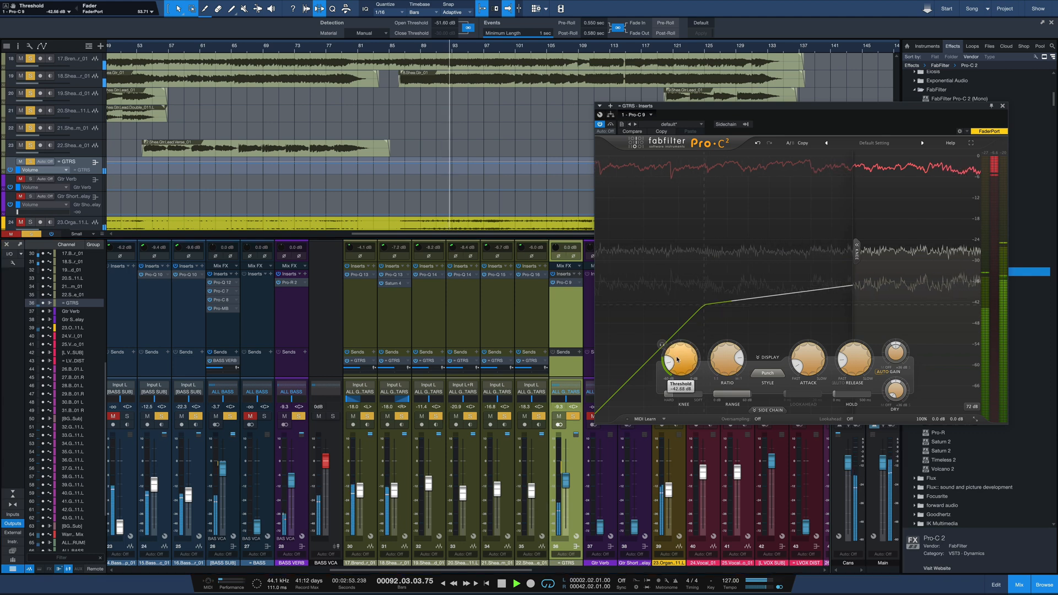
left_click_drag(678, 358, 677, 364)
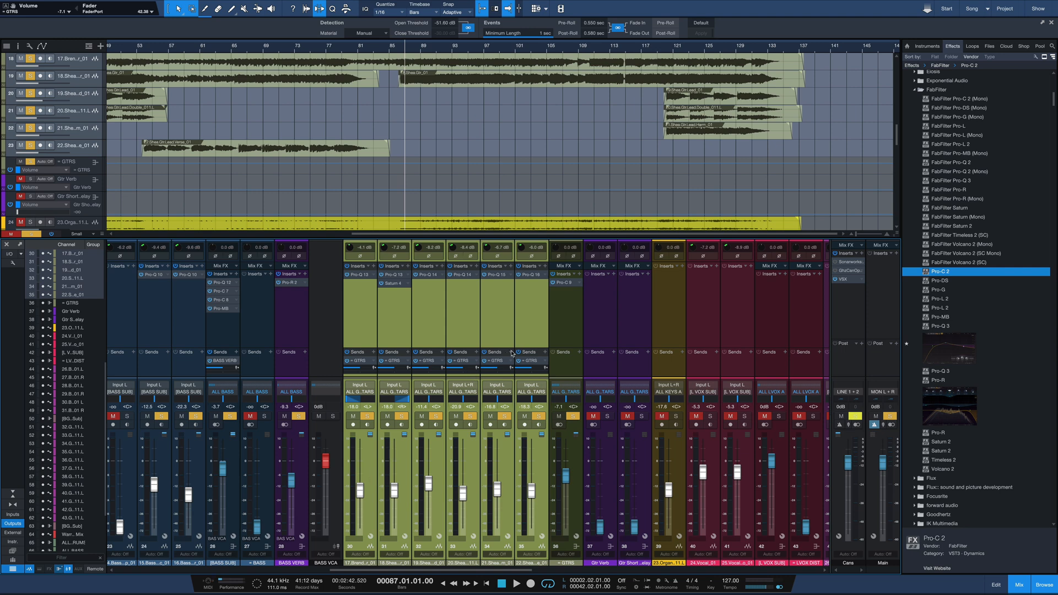
Step: Send the lead guitar channel to the Gtr Verb bus
left_click(543, 354)
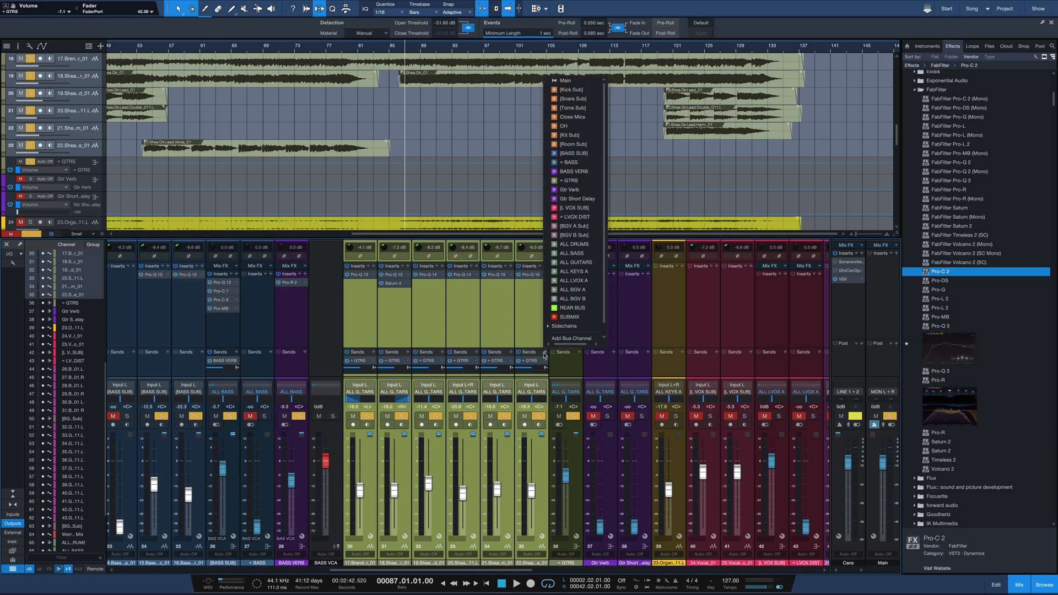
left_click(544, 353)
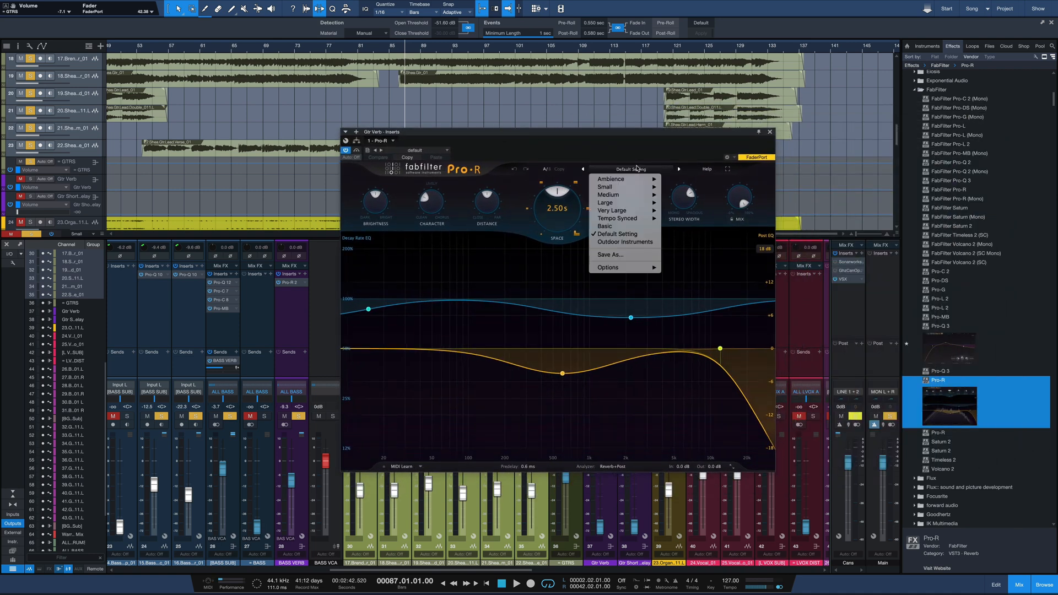
mouse_move(605, 187)
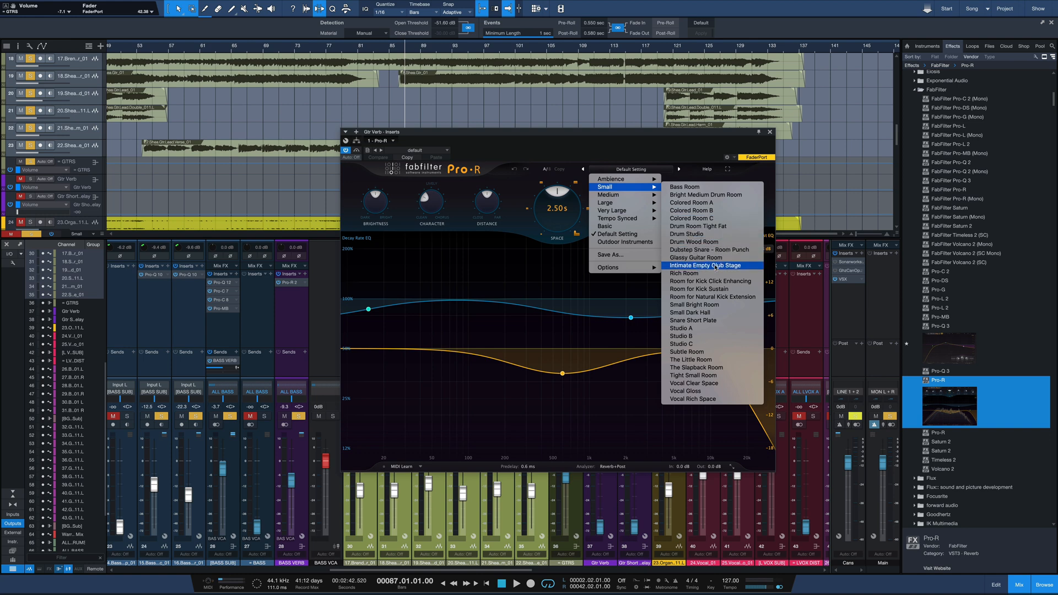
Step: Load the Glassy Guitar Room preset (0.70 s decay) in Pro-R, then close the editor
left_click(694, 258)
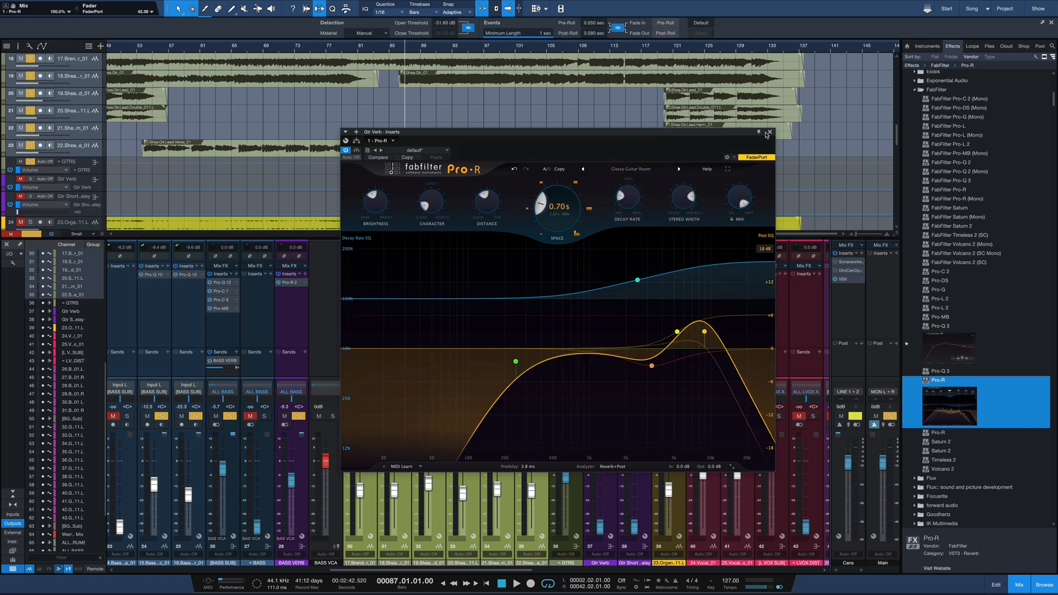
left_click_drag(560, 132, 307, 147)
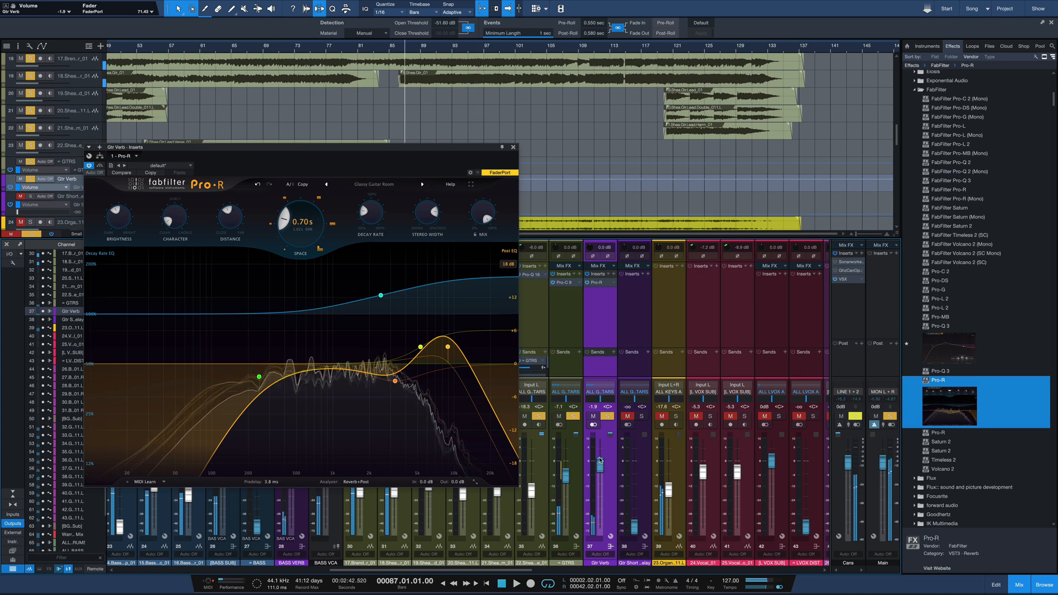
left_click(513, 148)
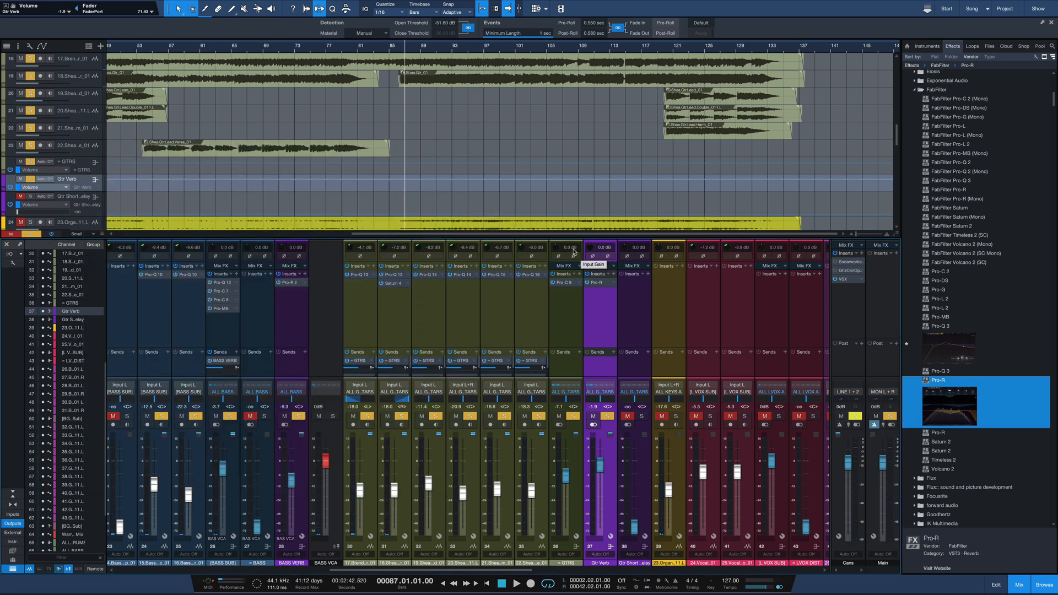
mouse_move(502, 555)
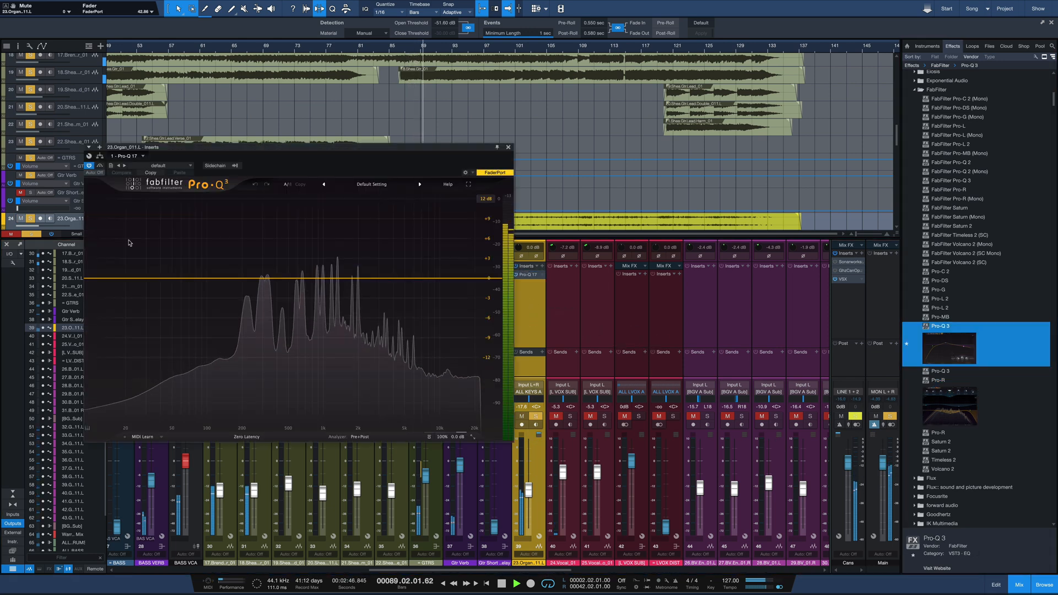
Step: Add an organ low cut near 229 Hz and a broad boost around 1.3 kHz
left_click(250, 283)
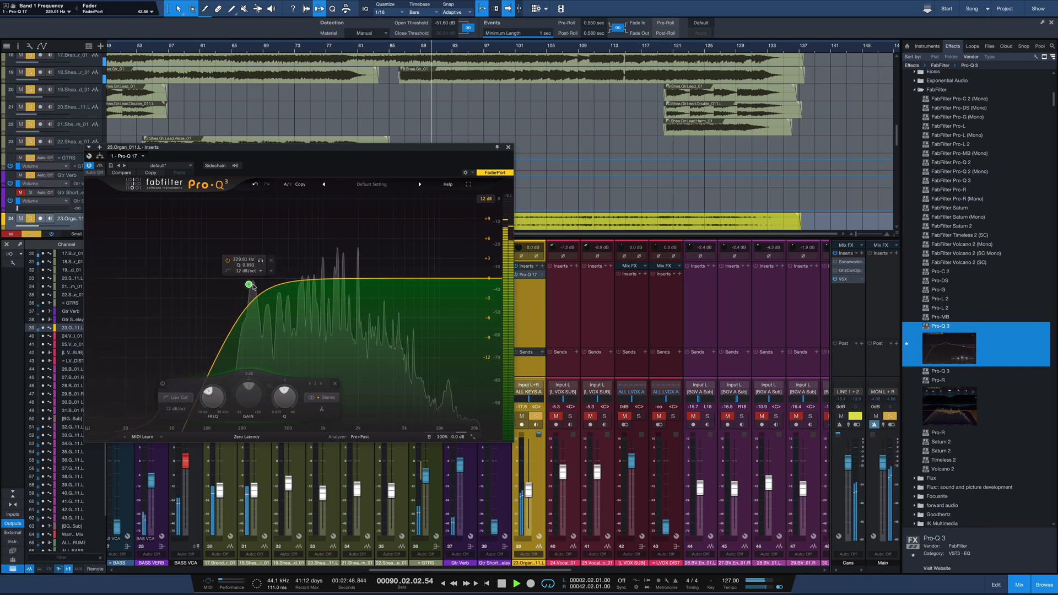
left_click_drag(248, 285, 223, 284)
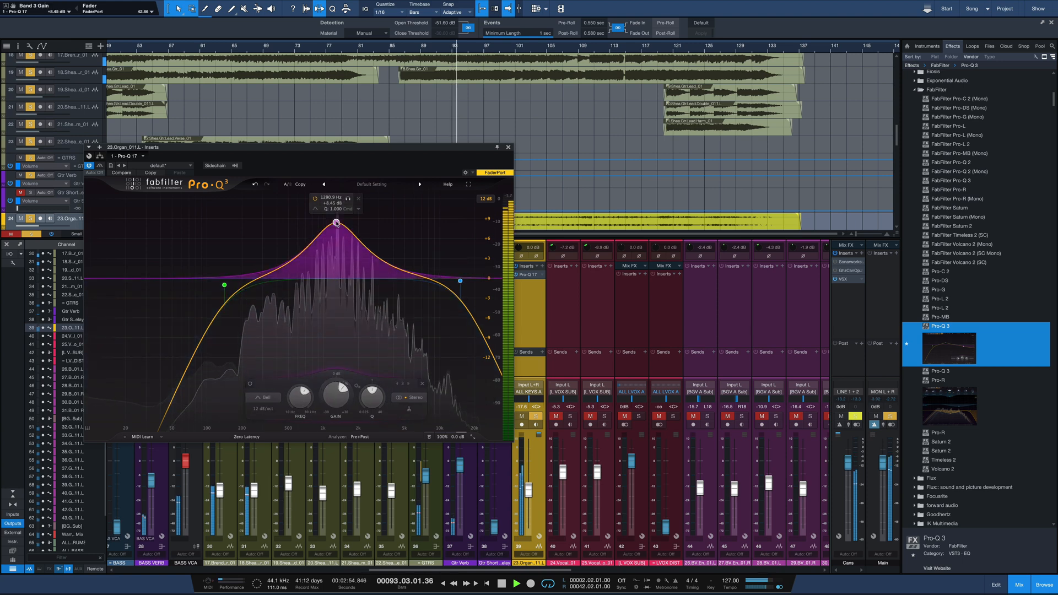
left_click_drag(336, 222, 327, 279)
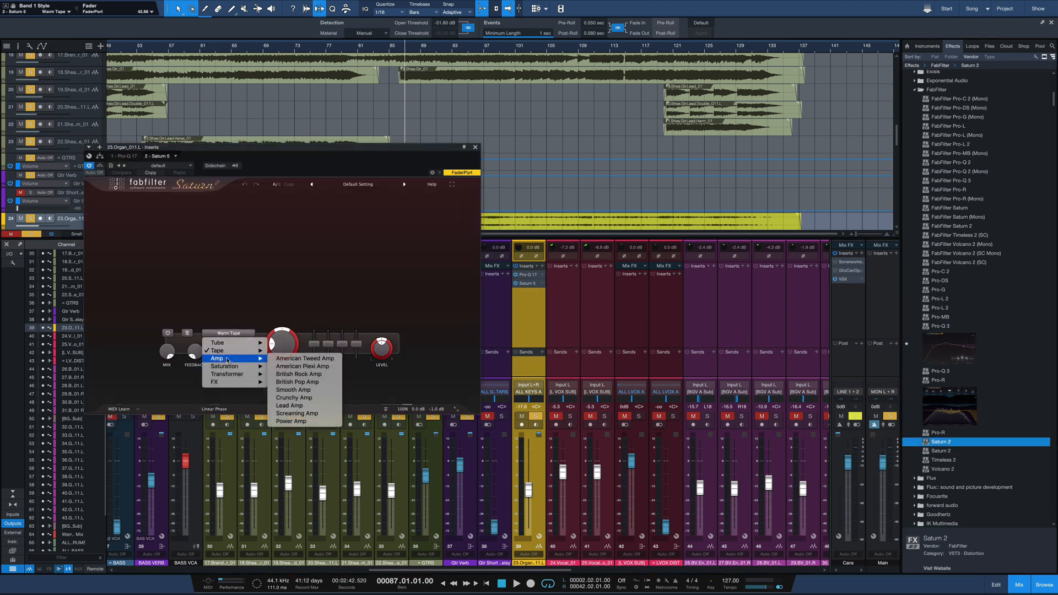
mouse_move(293, 398)
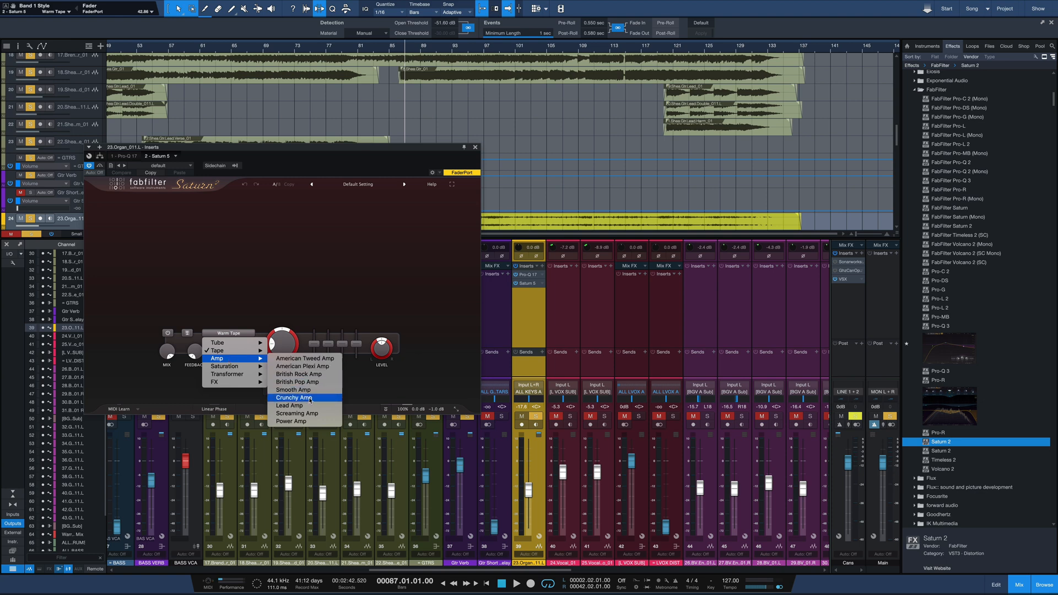
Step: Choose Crunchy Amp in Saturn 2, adjust Drive, and lower the organ fader to about -14.6 dB
left_click(292, 398)
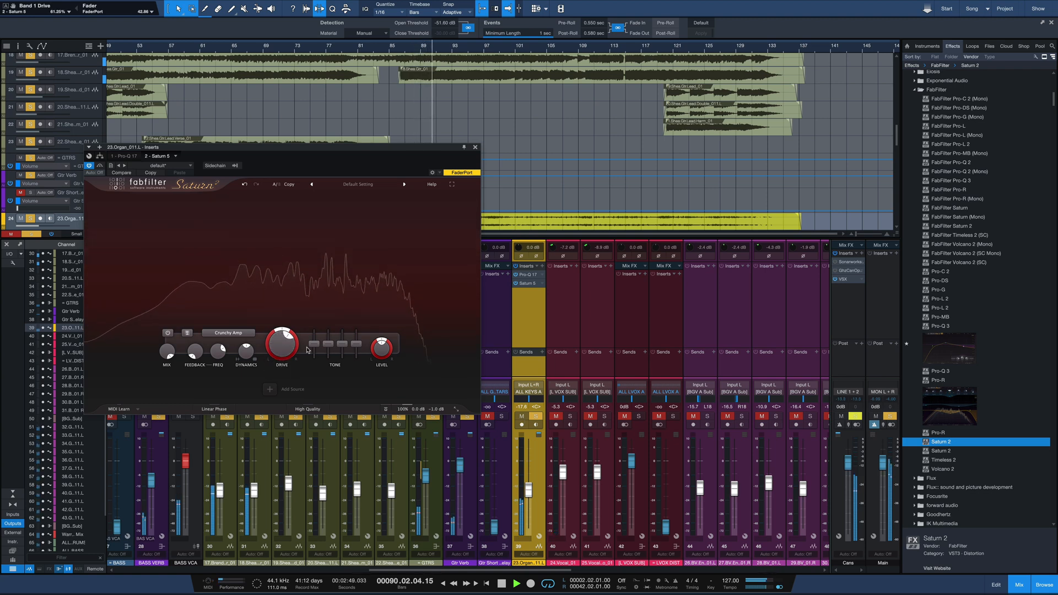
left_click_drag(282, 344, 284, 337)
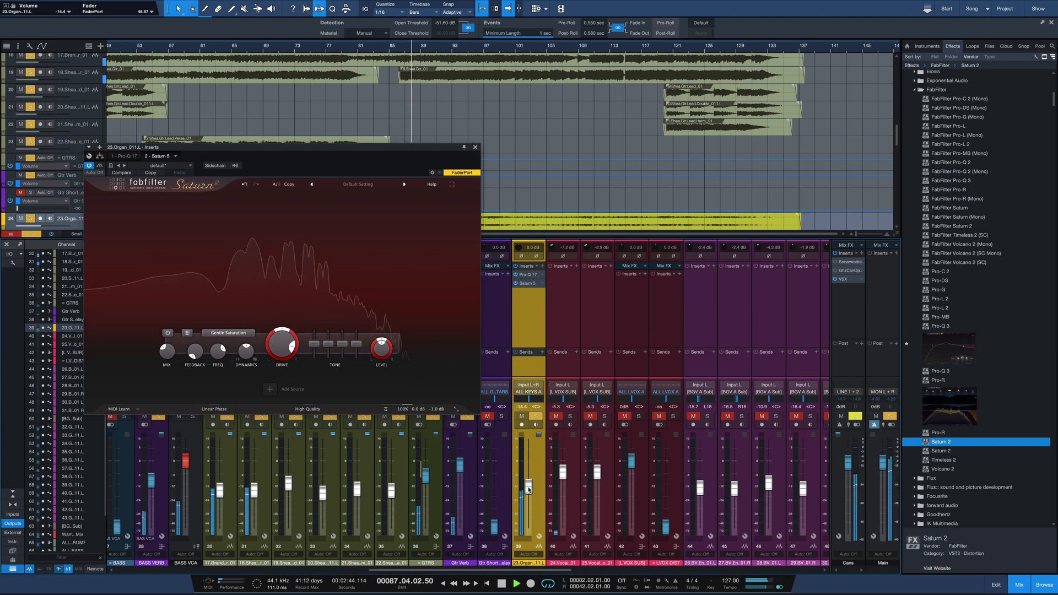
left_click_drag(528, 485, 528, 491)
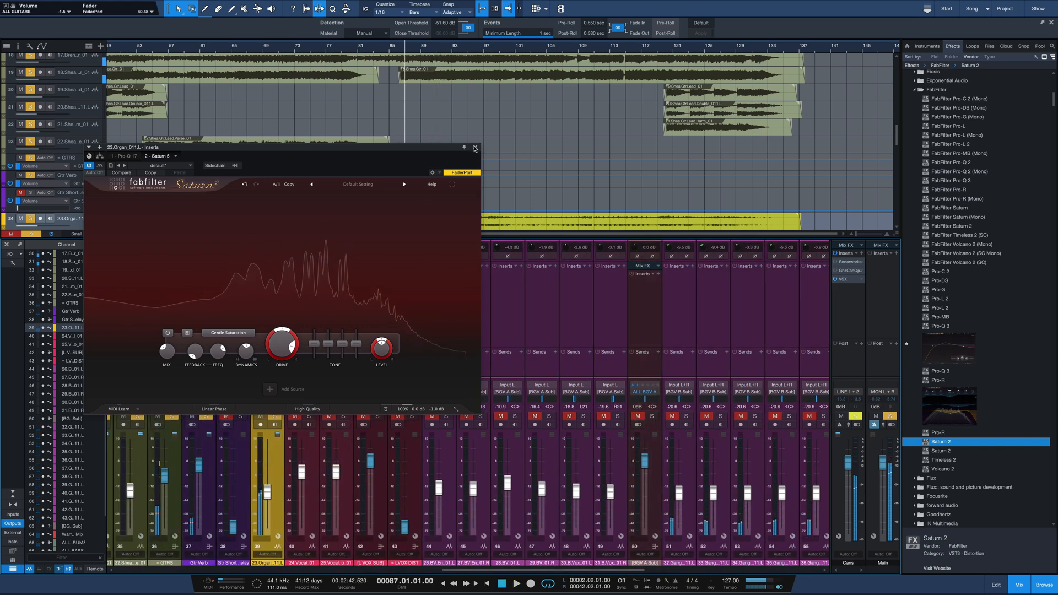
Step: Close the organ's Saturn 2 editor
left_click(475, 147)
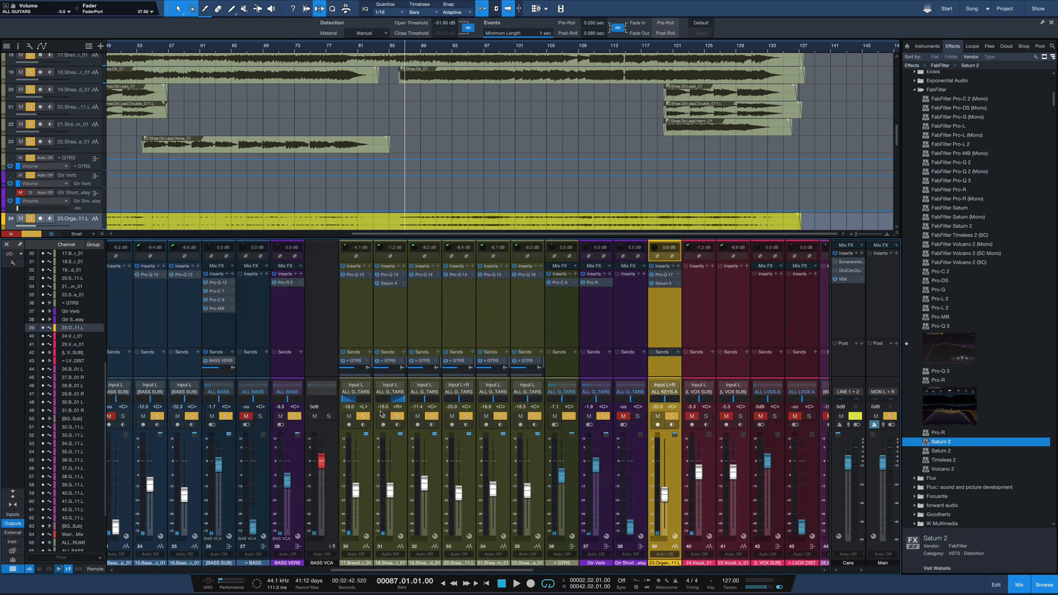
mouse_move(506, 379)
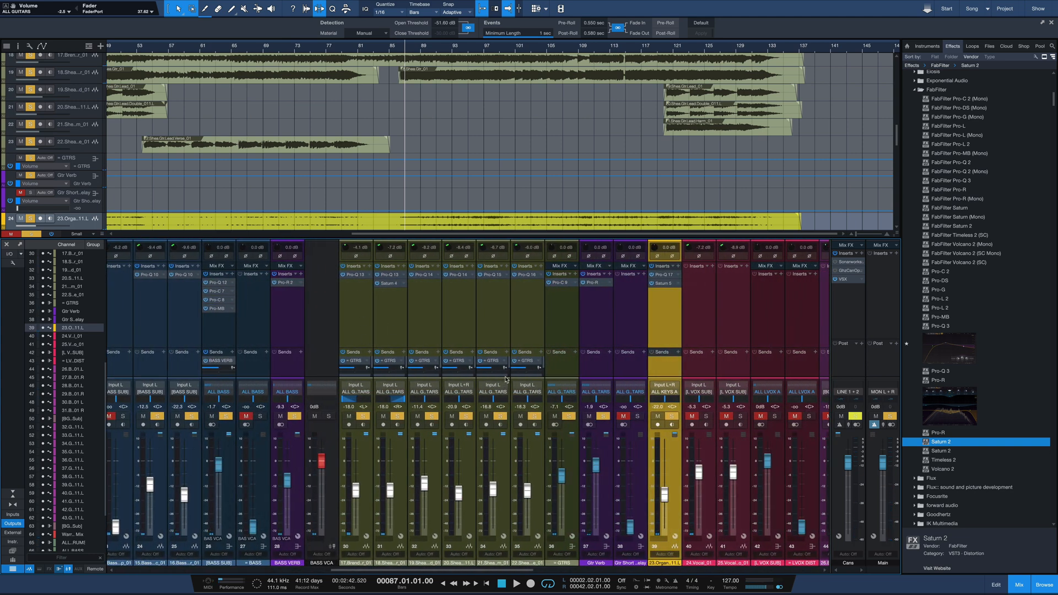